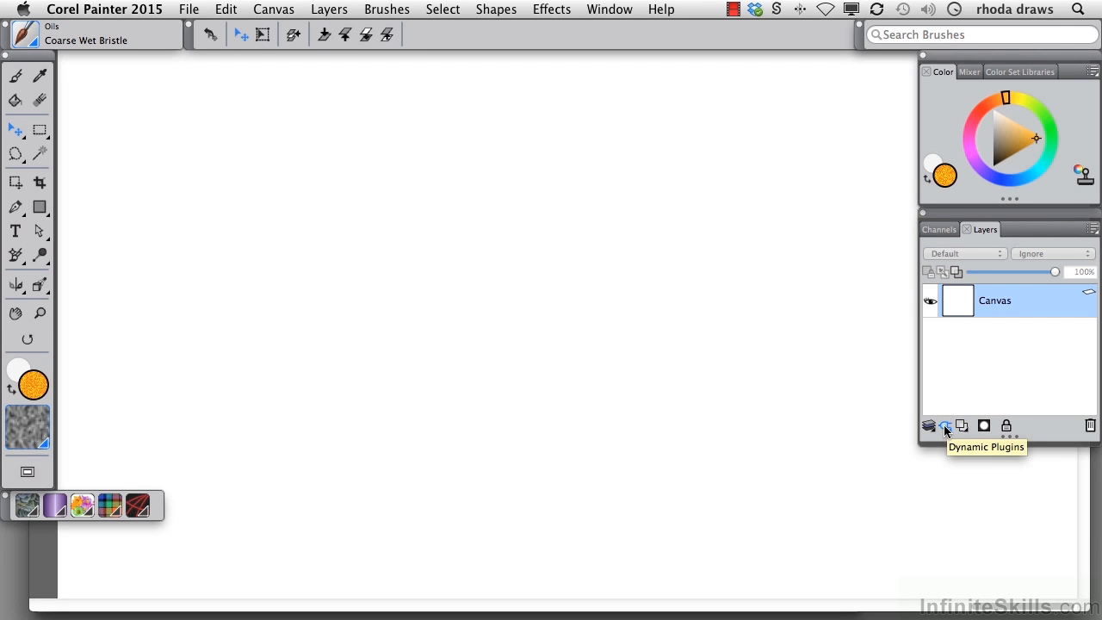
mouse_move(940, 439)
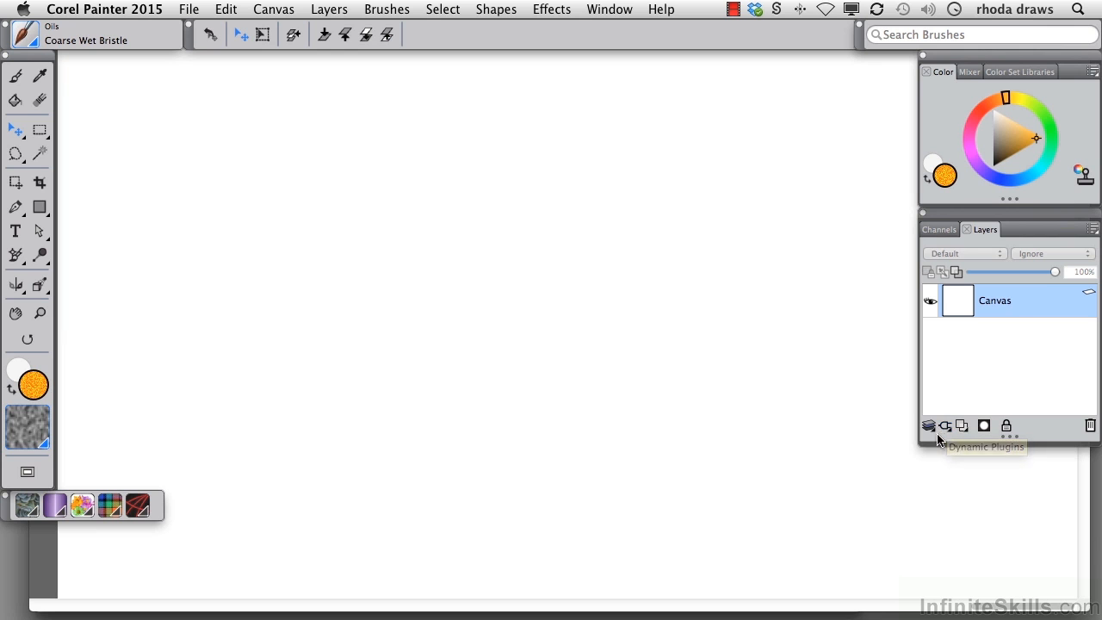
Browse the dynamic plug-in effects list, then bring up the list of open documents
click(930, 425)
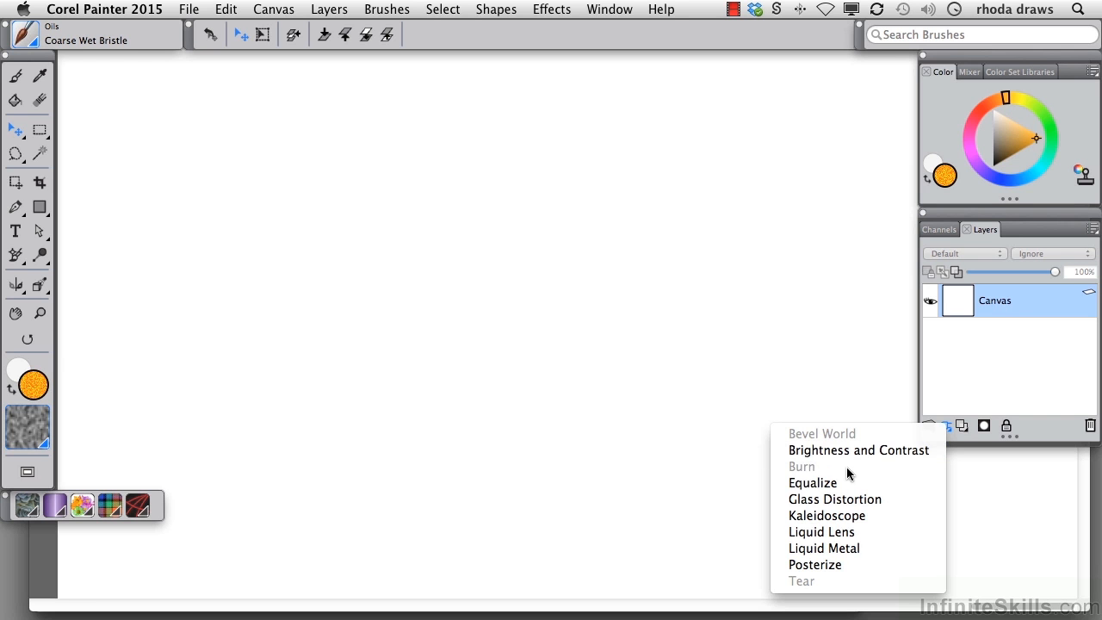
mouse_move(825, 592)
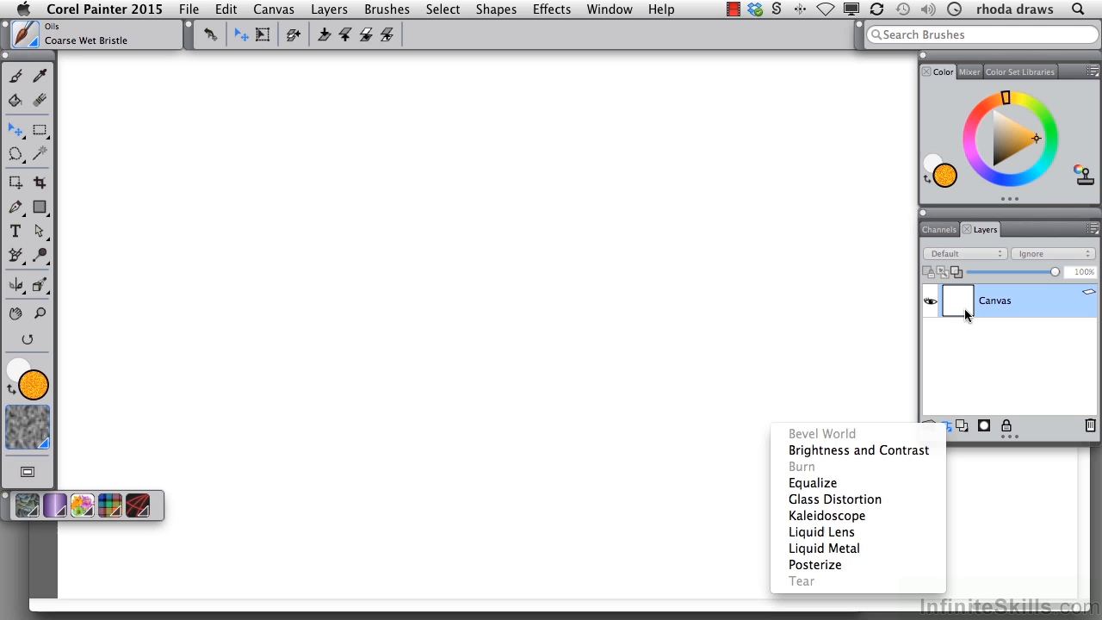
mouse_move(1016, 337)
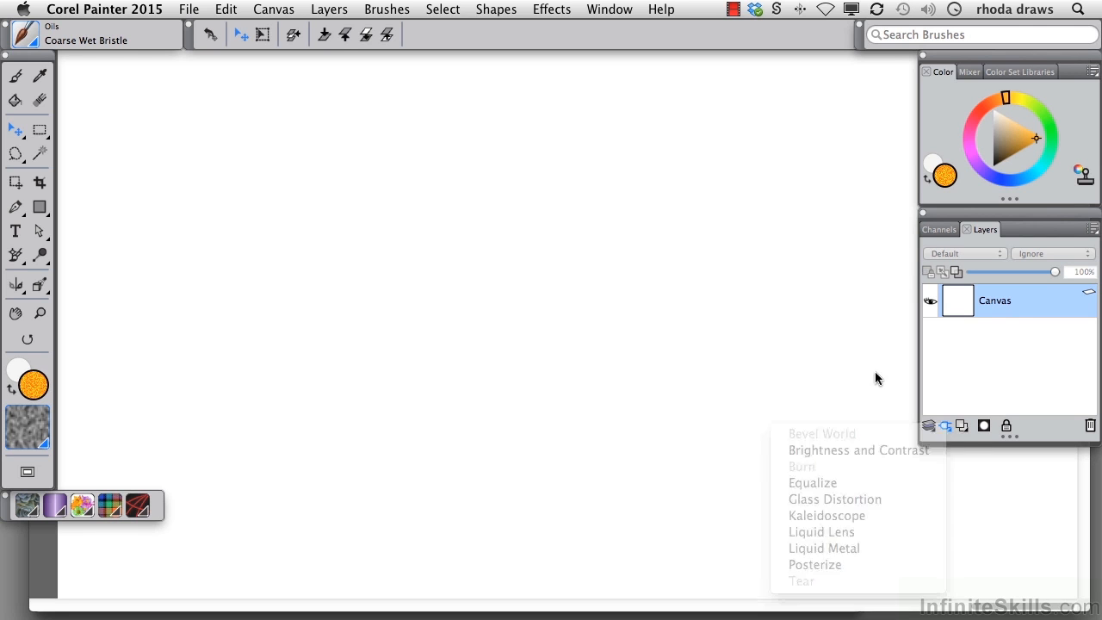
click(610, 10)
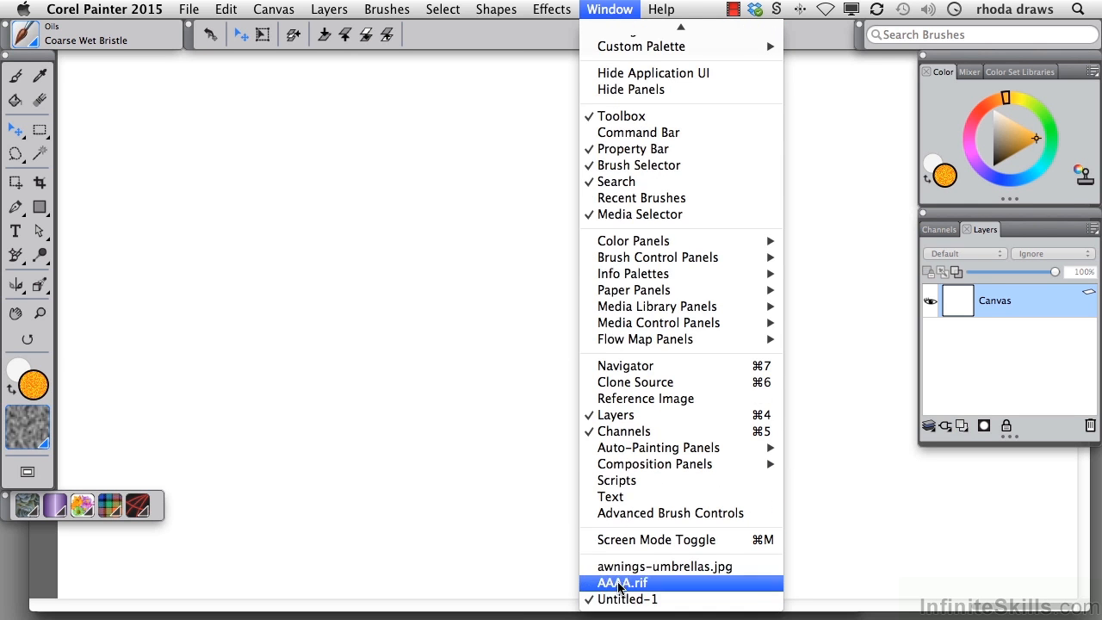
Switch to the AAAA.rif document with the four styled letter A's
click(624, 582)
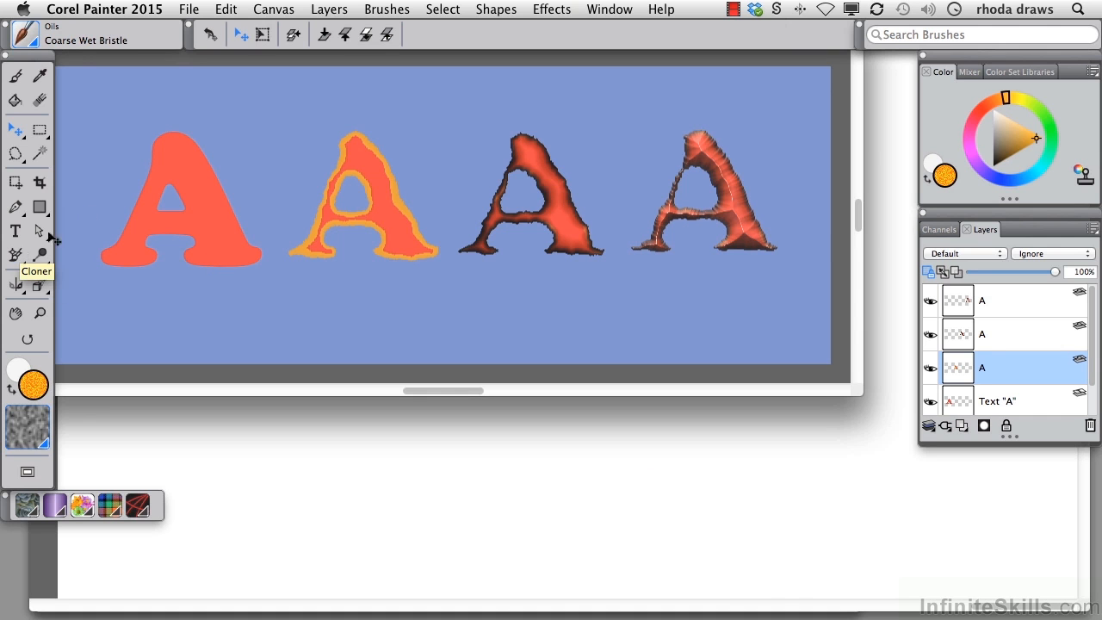
mouse_move(422, 260)
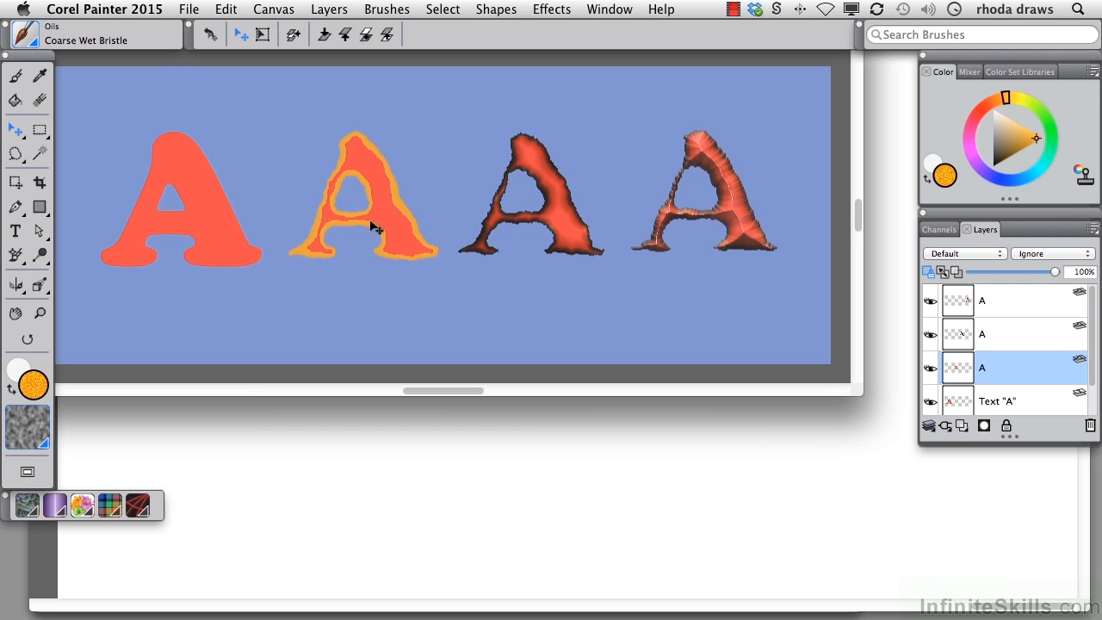
mouse_move(331, 205)
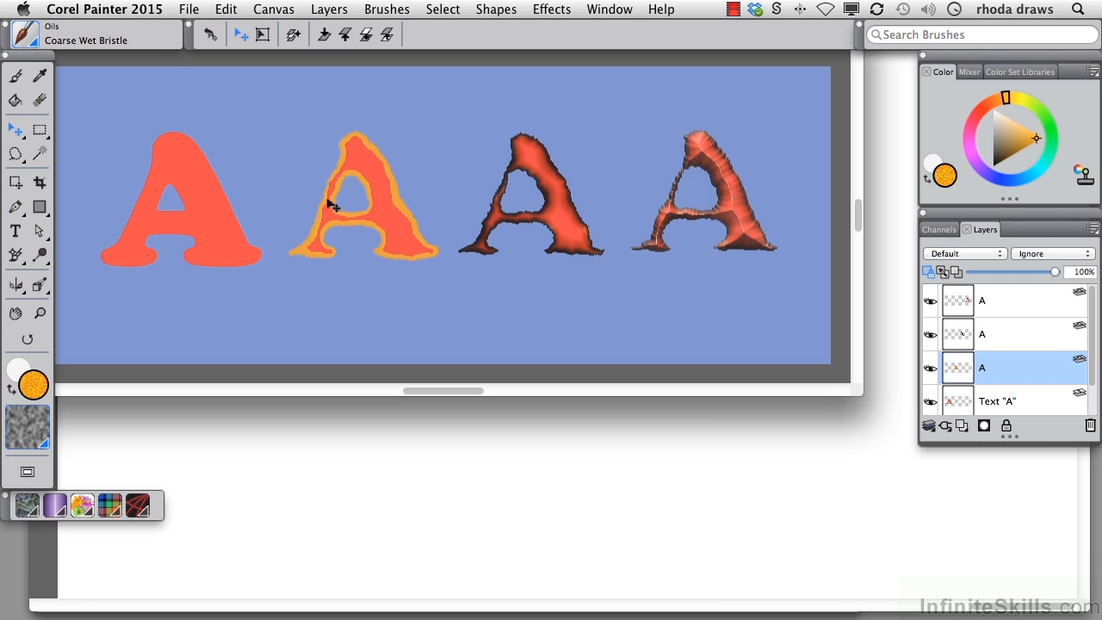
mouse_move(589, 213)
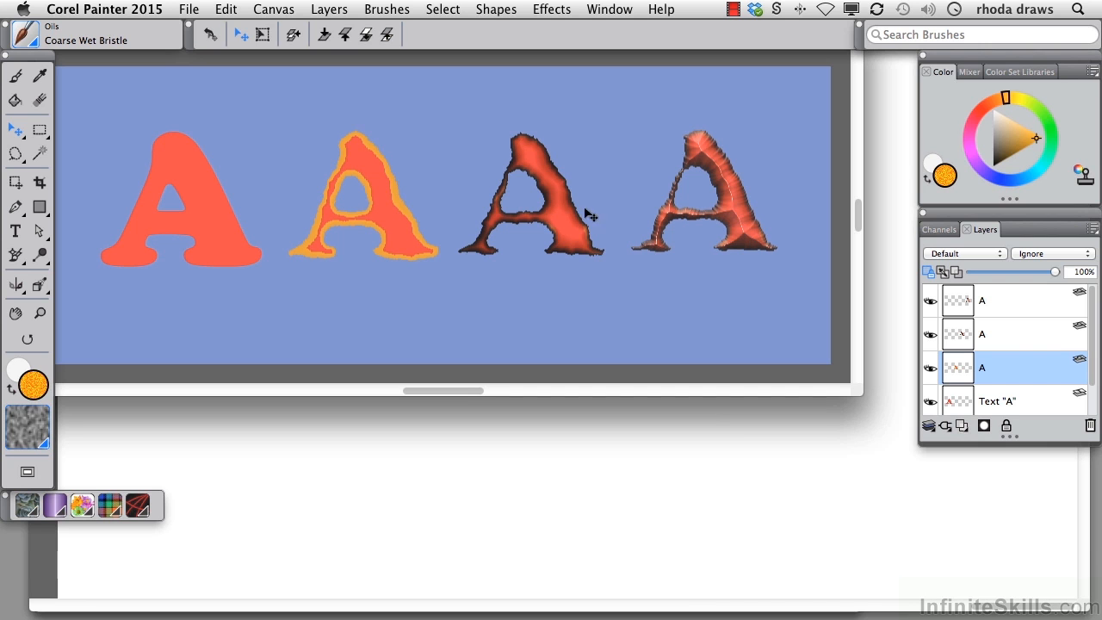
mouse_move(491, 255)
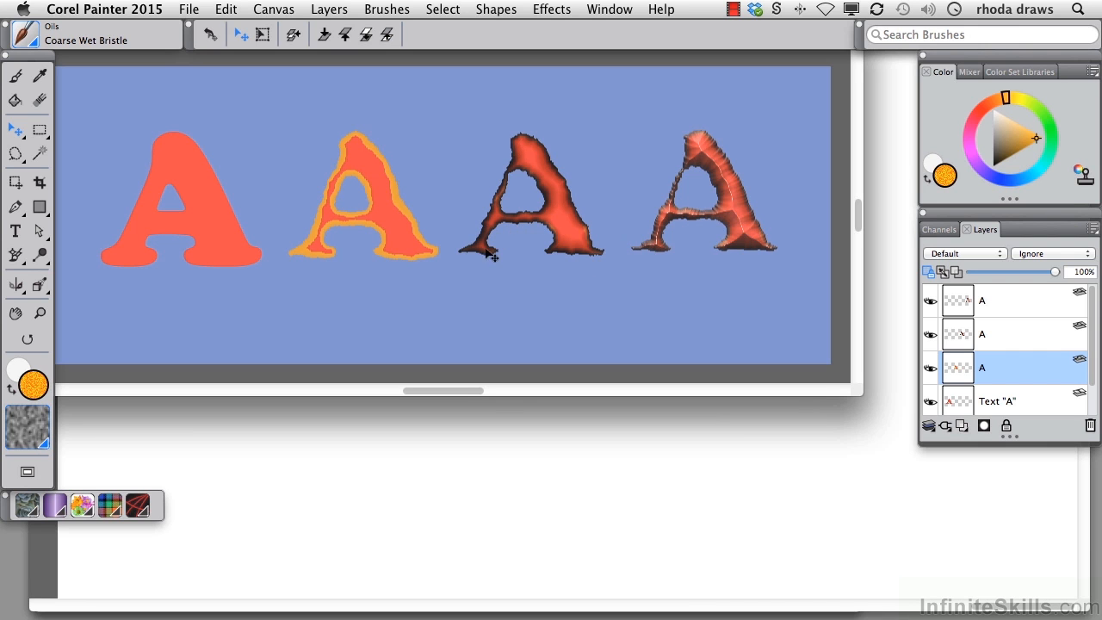
mouse_move(572, 231)
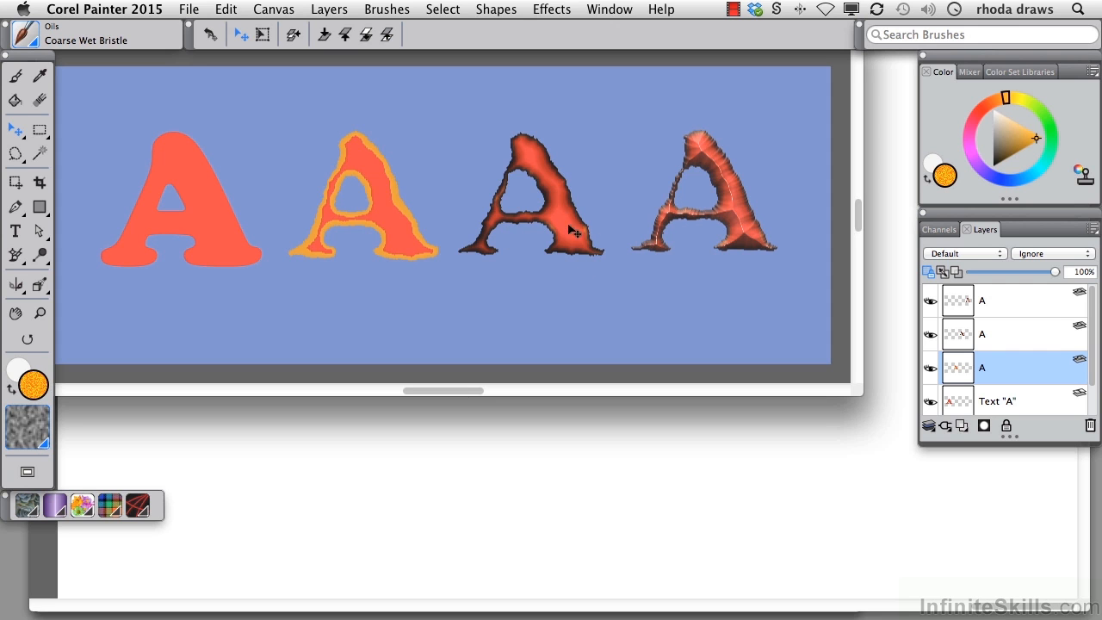
mouse_move(751, 249)
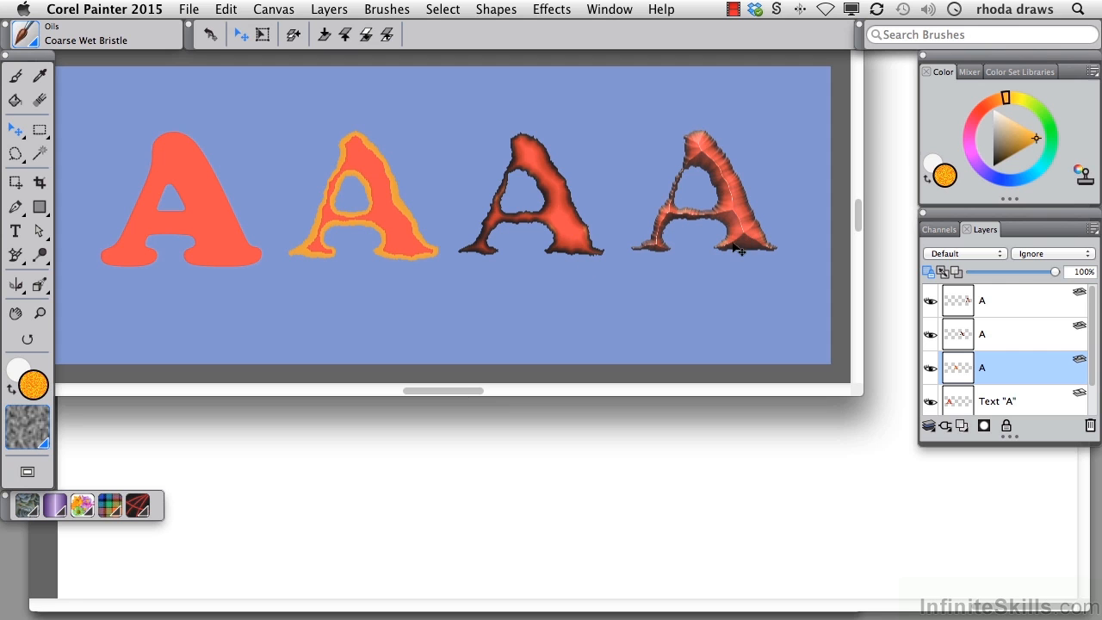
mouse_move(1020, 303)
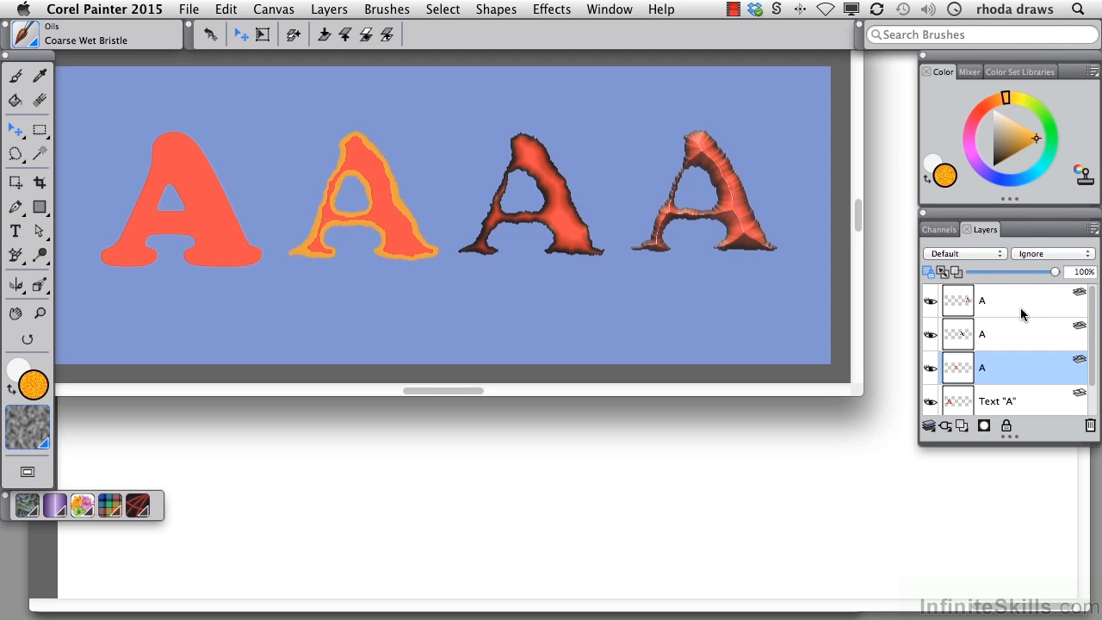
mouse_move(1034, 286)
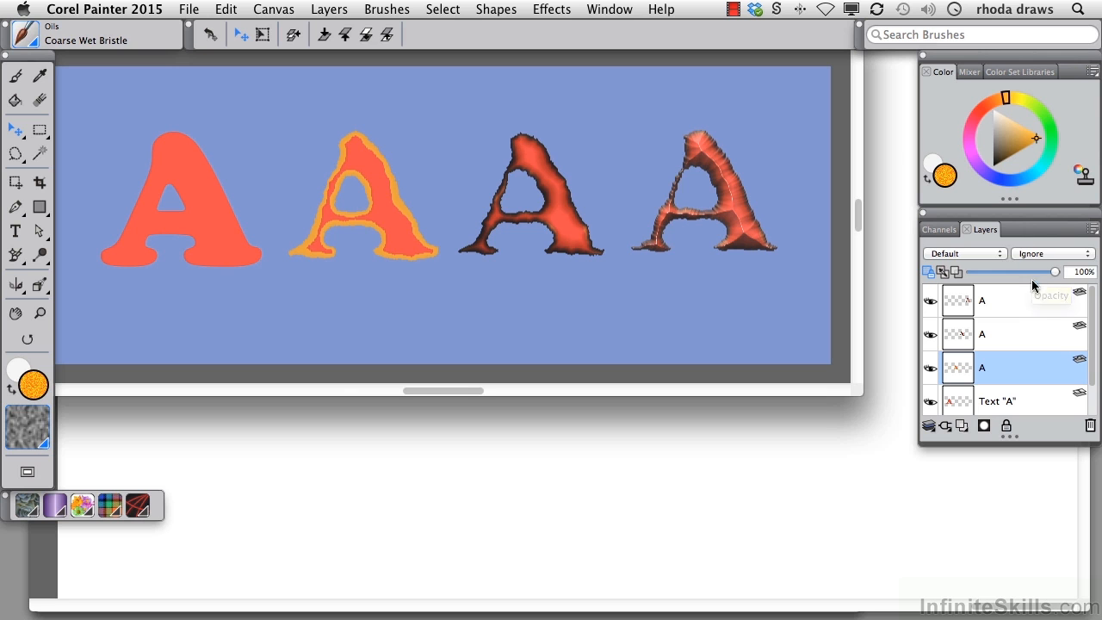
Give the second letter A's Tear layer a stronger, more jagged edge in pale pink
click(551, 9)
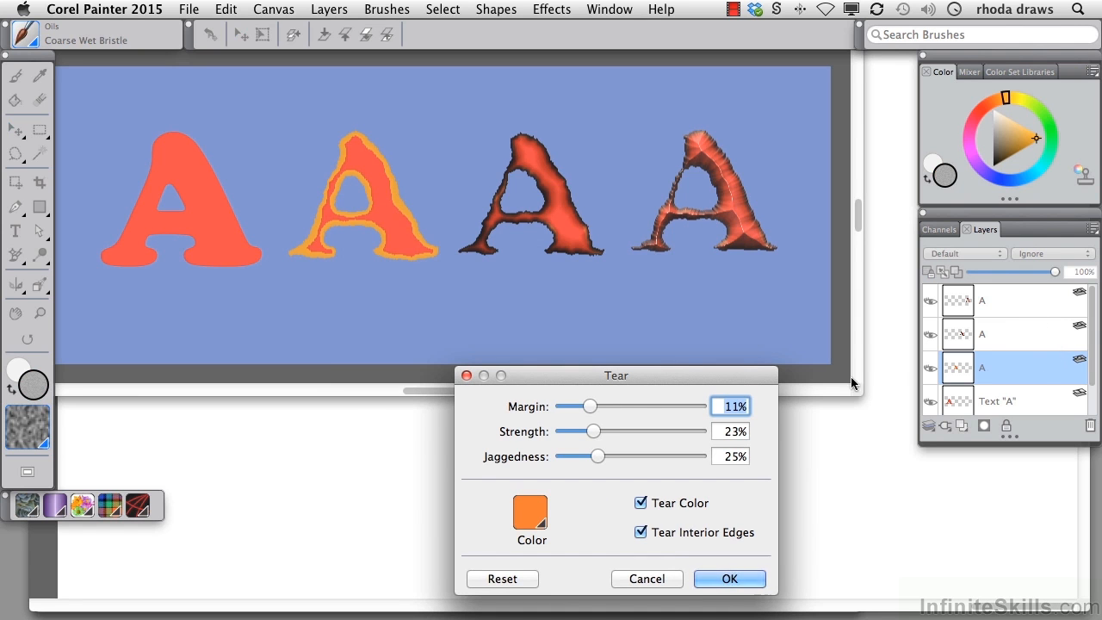
drag(589, 407, 600, 406)
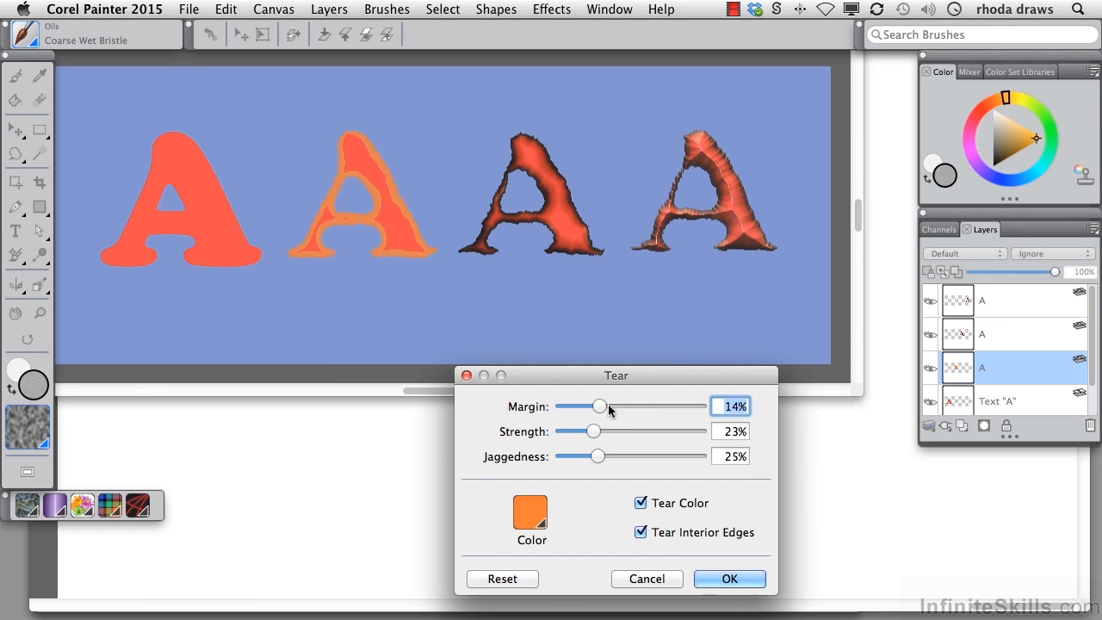
drag(599, 407, 592, 407)
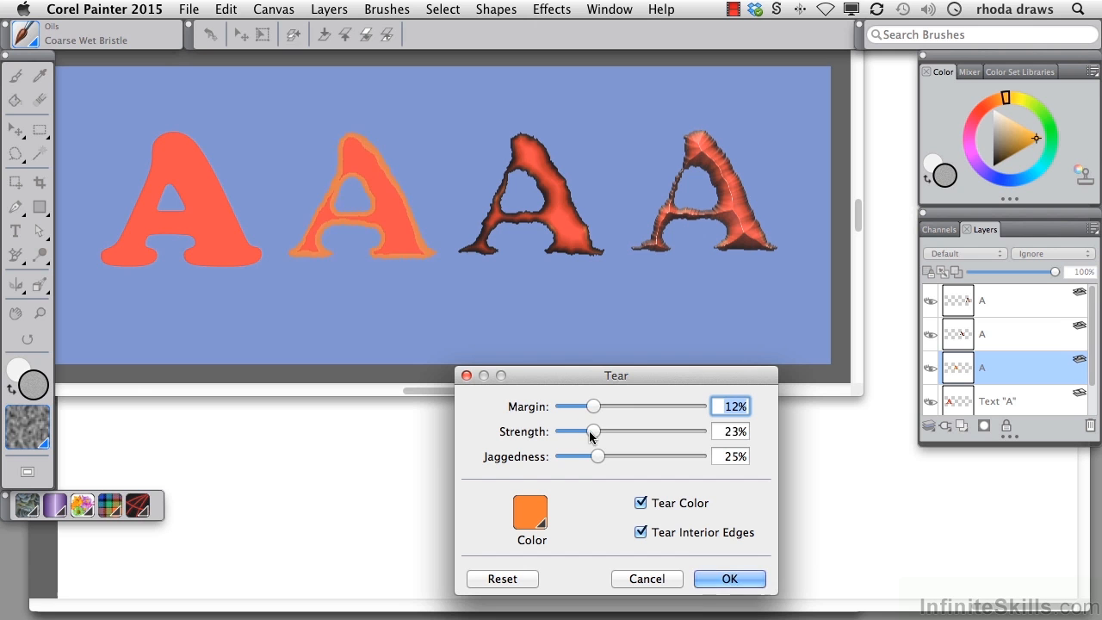
drag(599, 456, 579, 456)
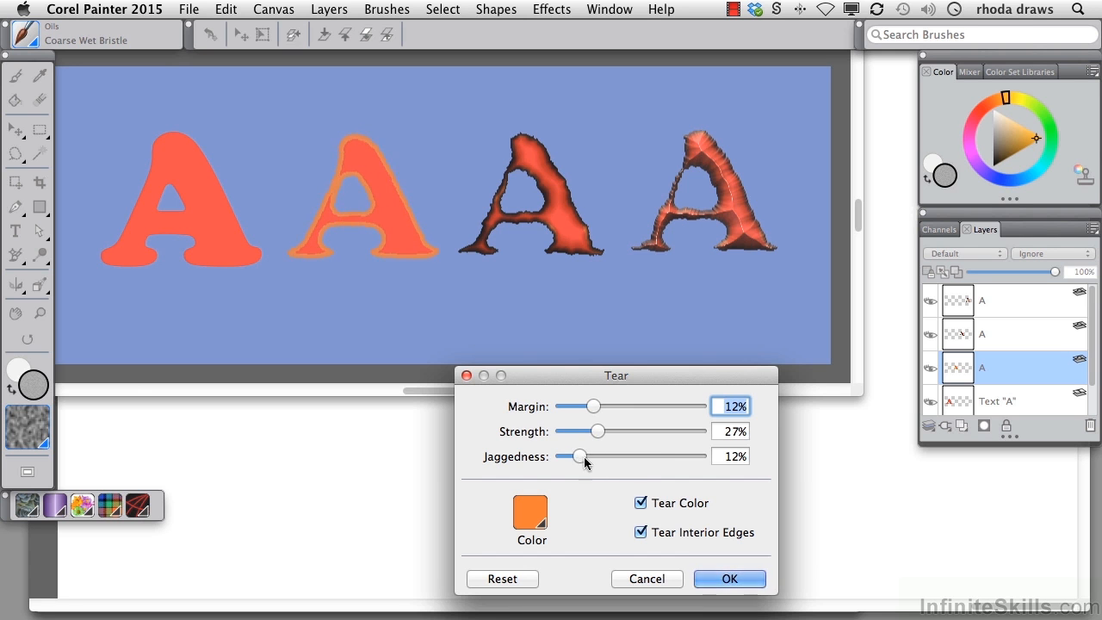
click(531, 516)
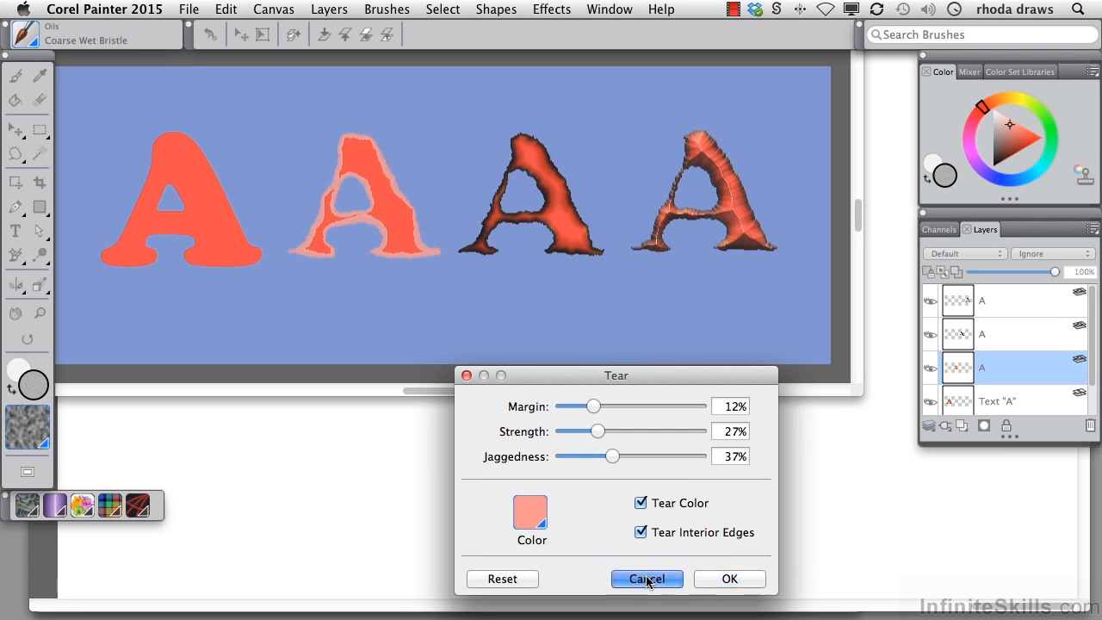
click(647, 579)
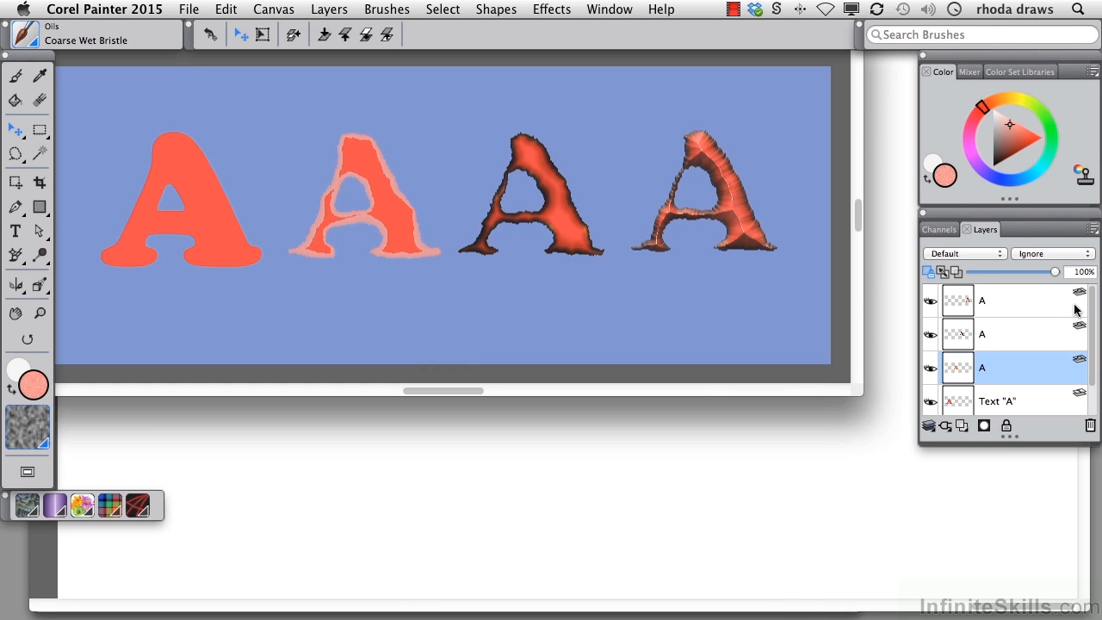
click(190, 11)
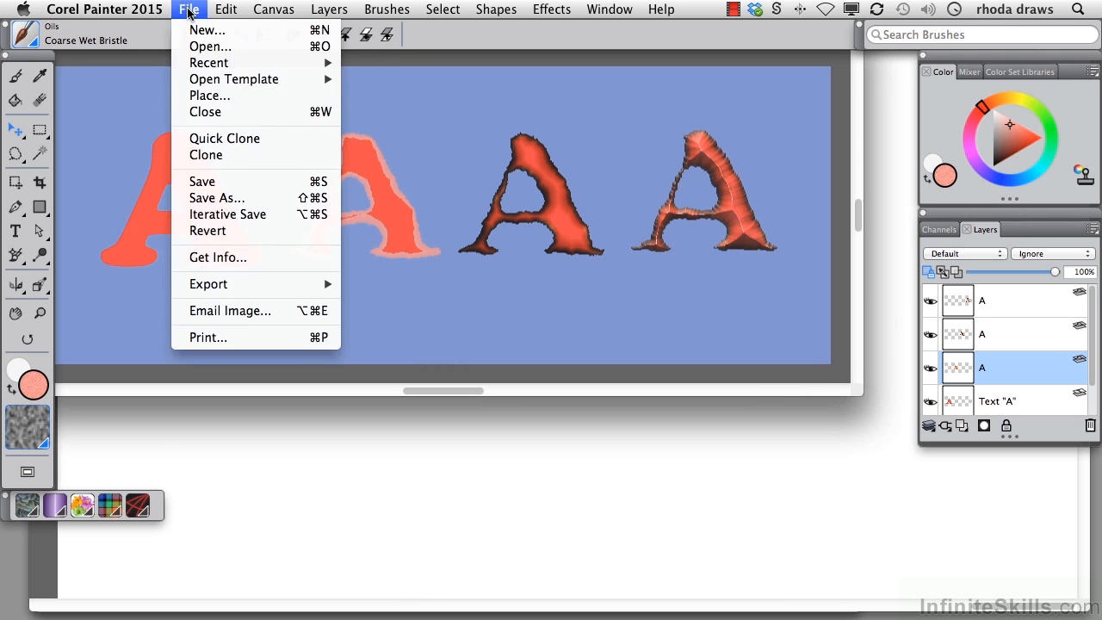
mouse_move(206, 231)
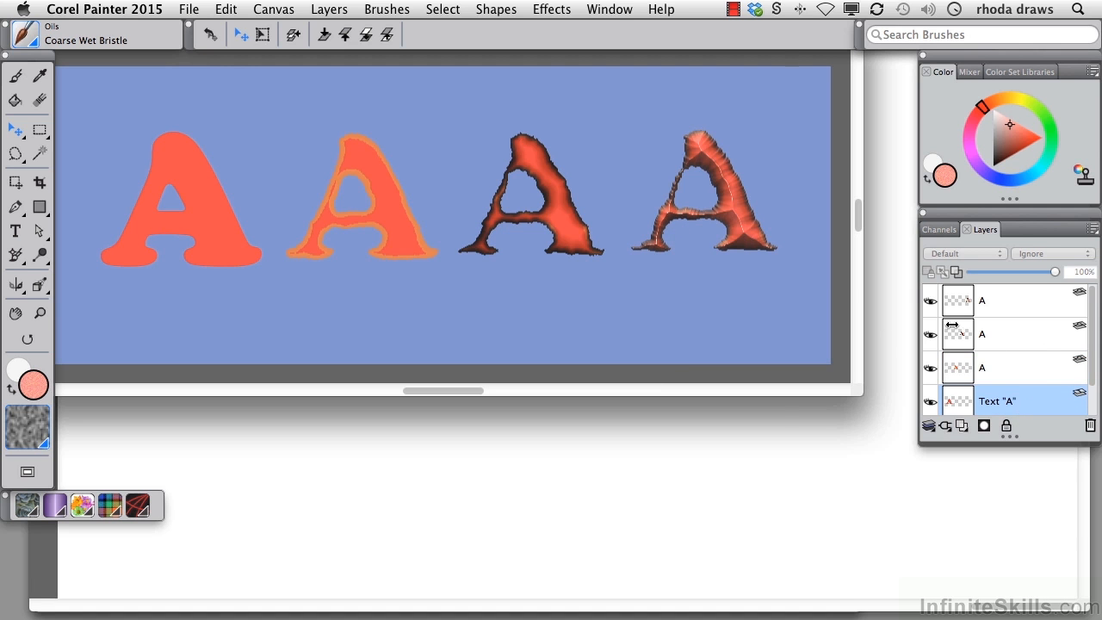
Switch to the awnings-umbrellas.jpg photo of red umbrellas
click(610, 8)
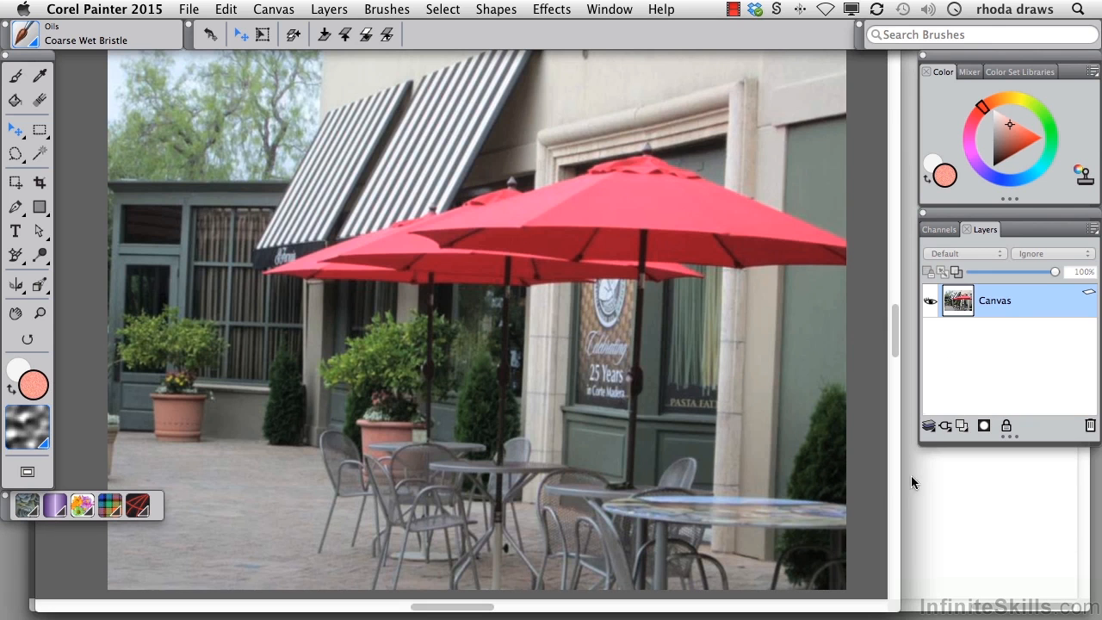
mouse_move(954, 439)
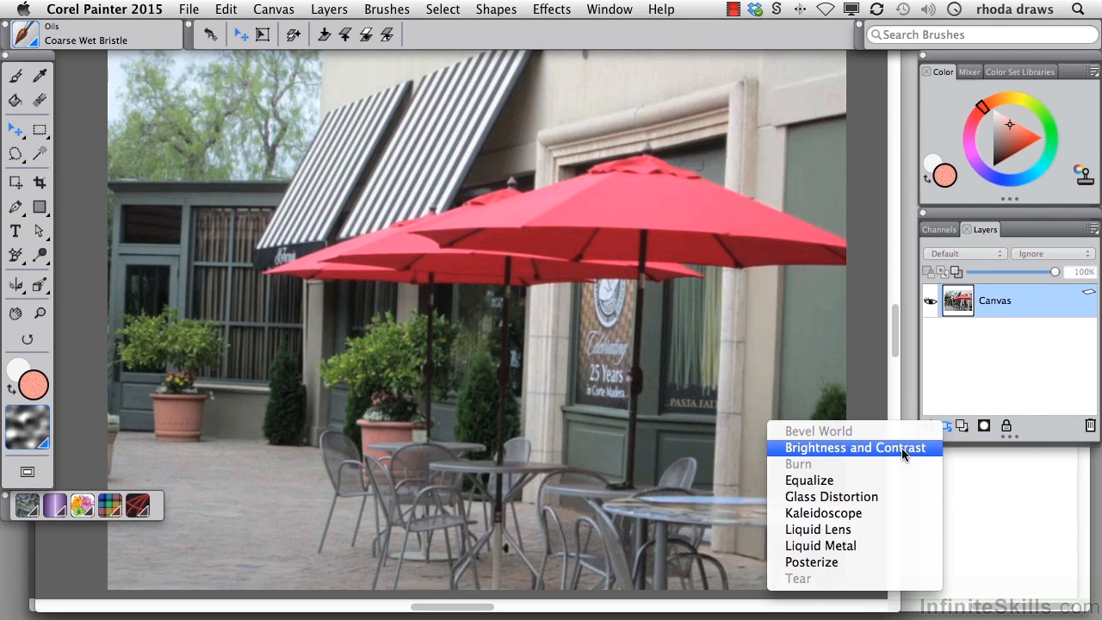
Add a Brightness/Contrast dynamic layer at Brightness -41, Contrast -50, then lower contrast further
click(854, 447)
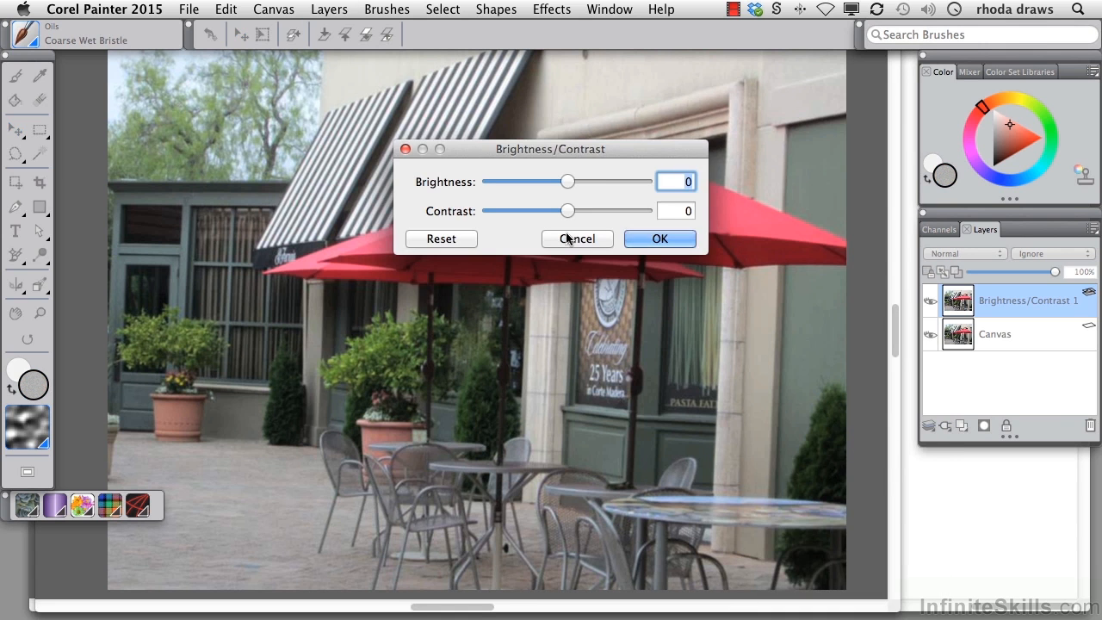
drag(567, 182, 537, 182)
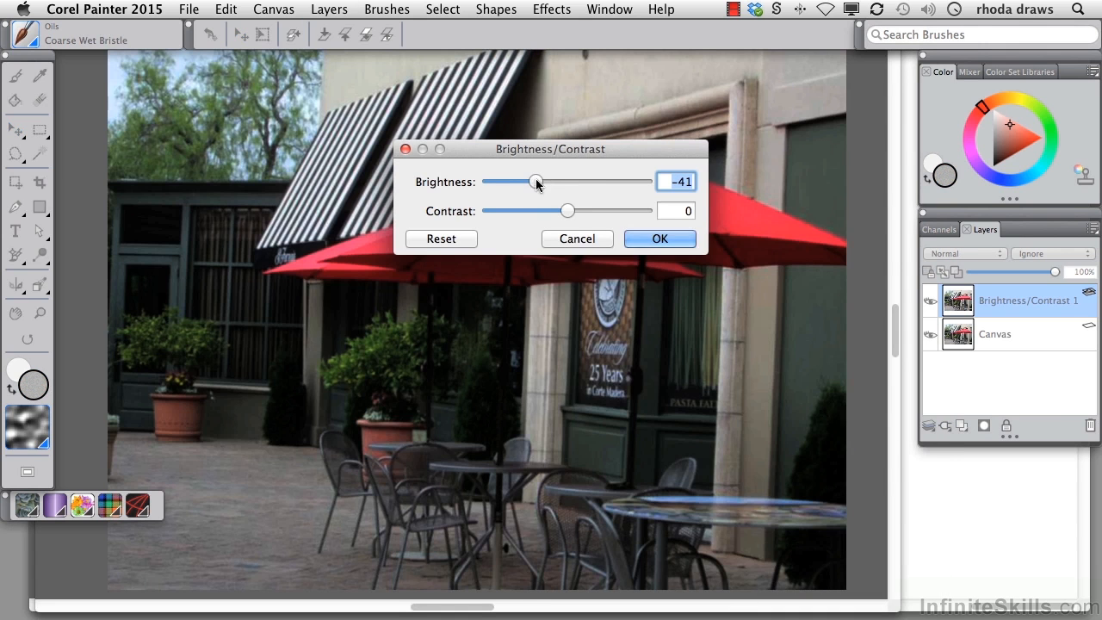
drag(566, 210, 527, 210)
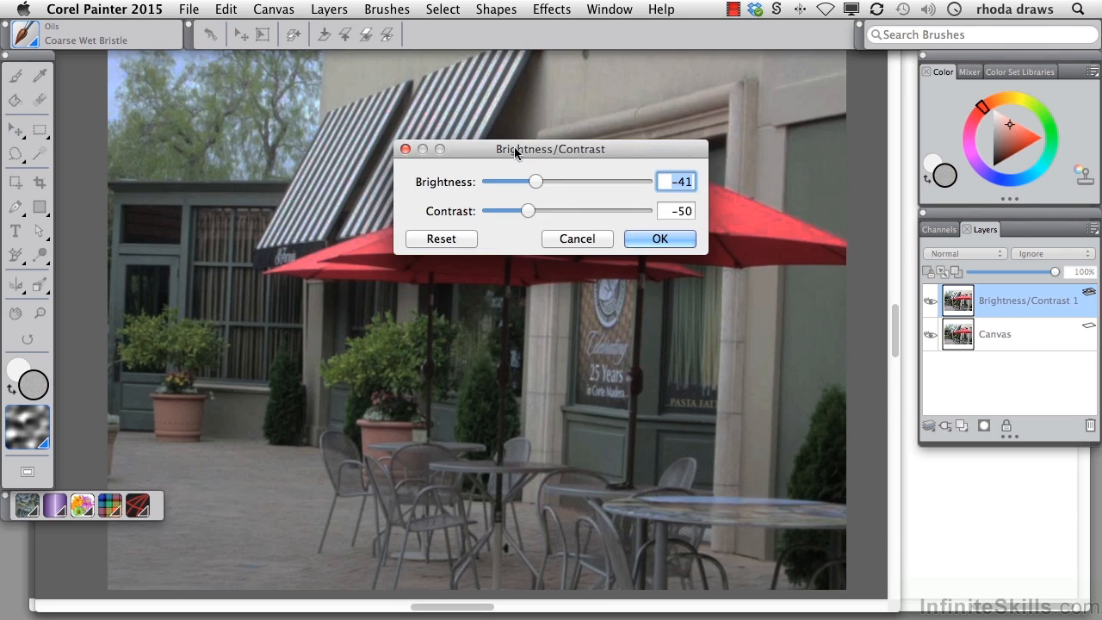
click(659, 237)
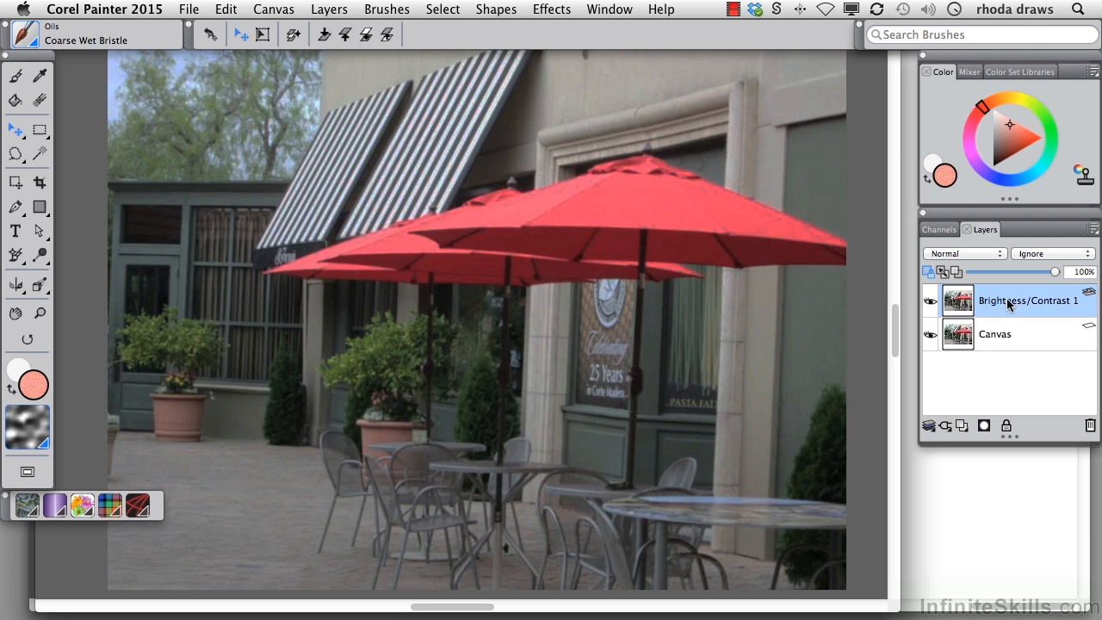
drag(603, 181, 536, 181)
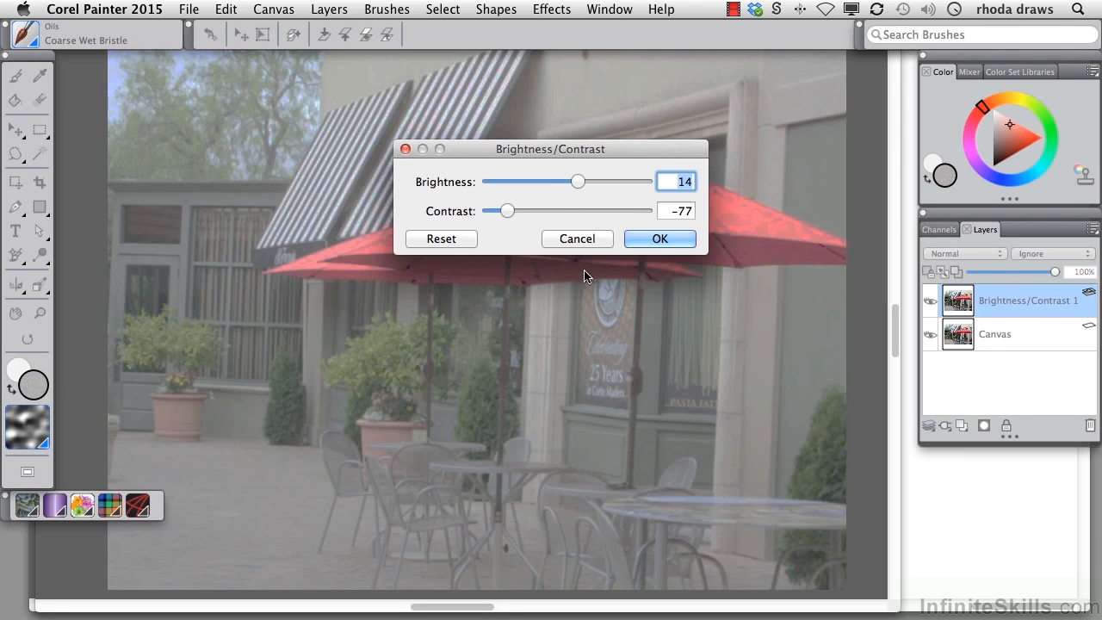
mouse_move(660, 238)
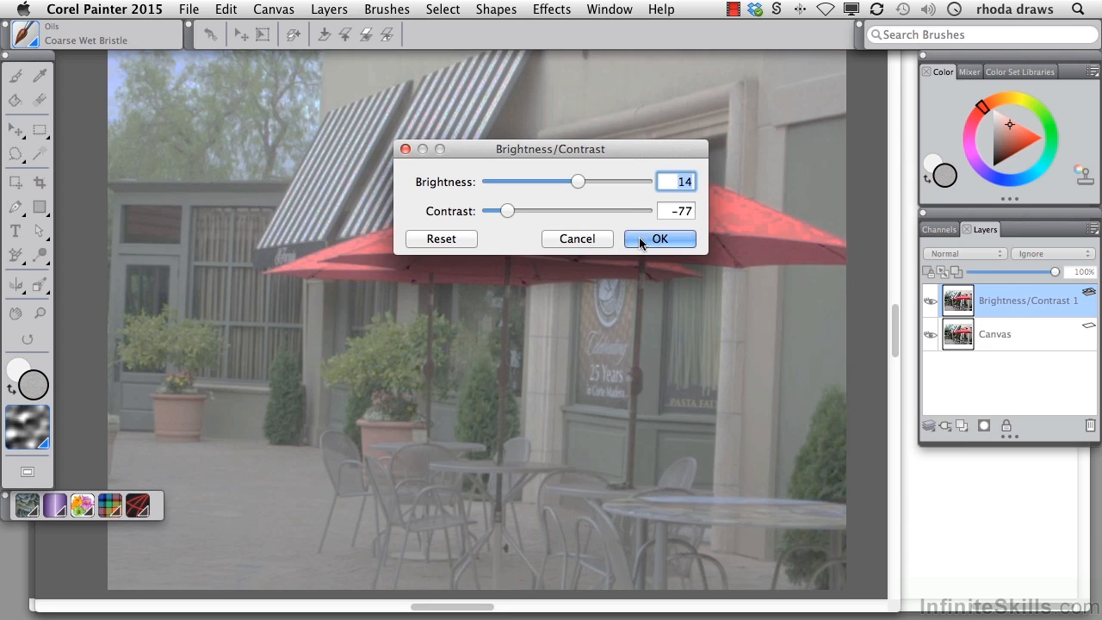
click(660, 238)
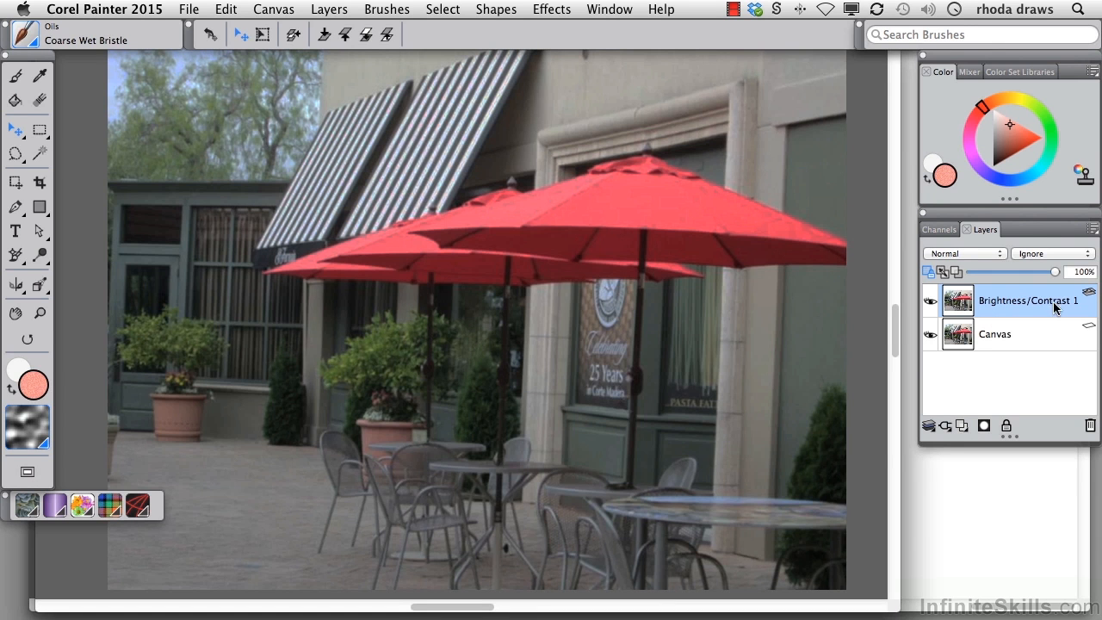
mouse_move(1068, 306)
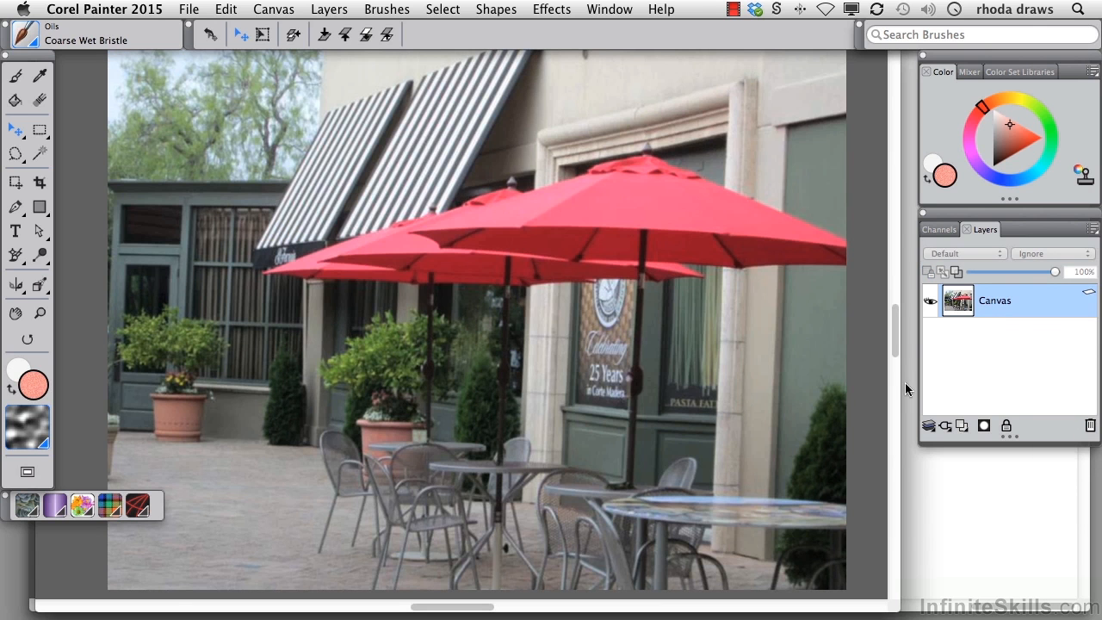
mouse_move(995, 348)
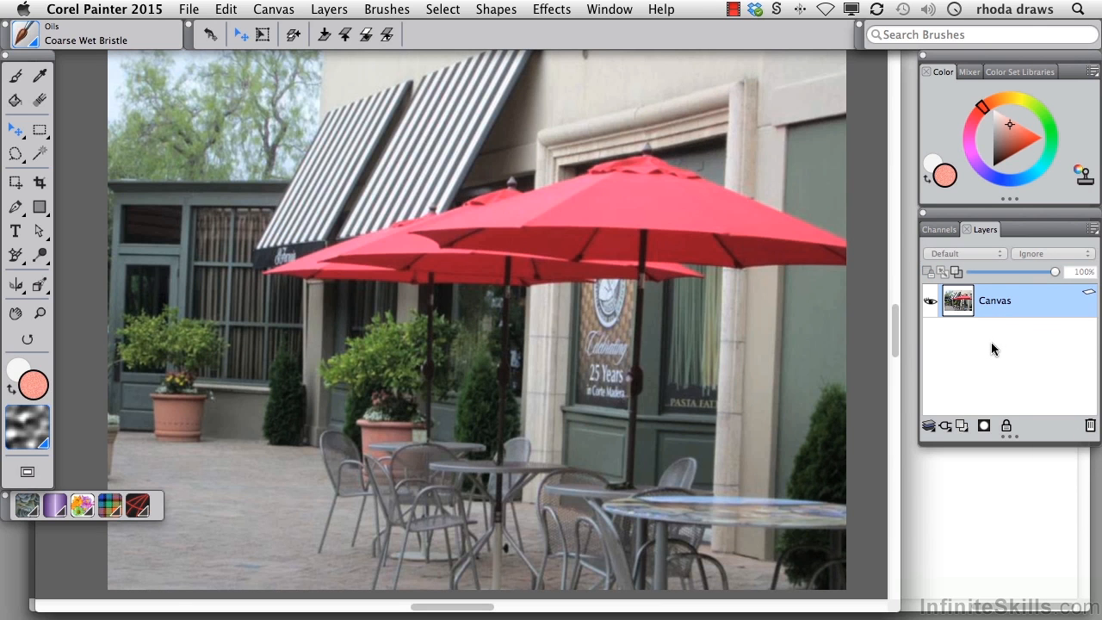
mouse_move(554, 127)
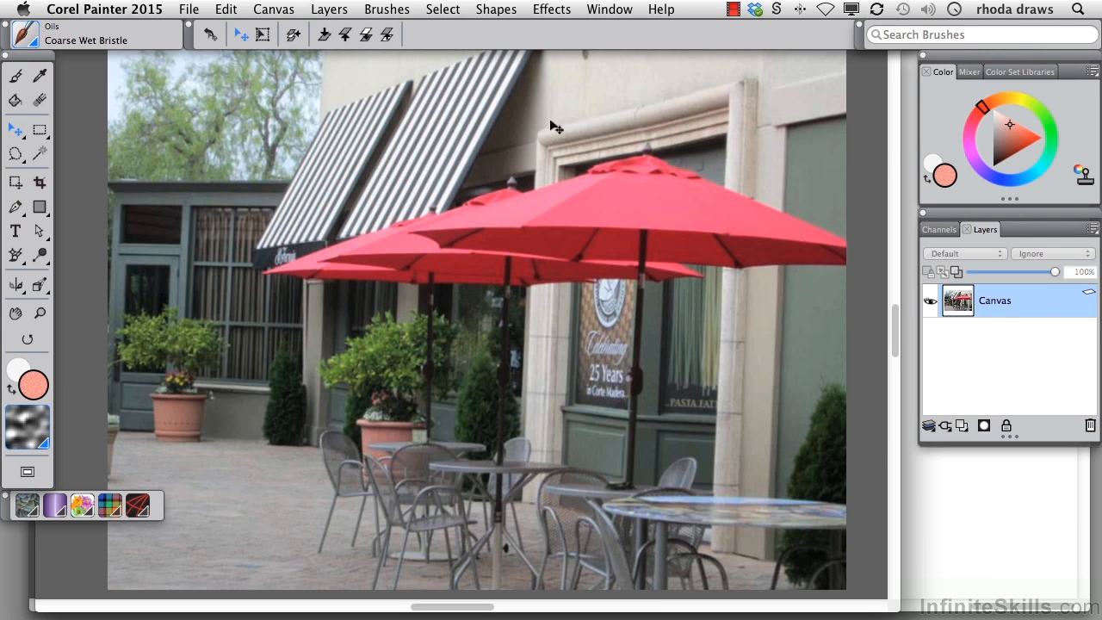
click(551, 9)
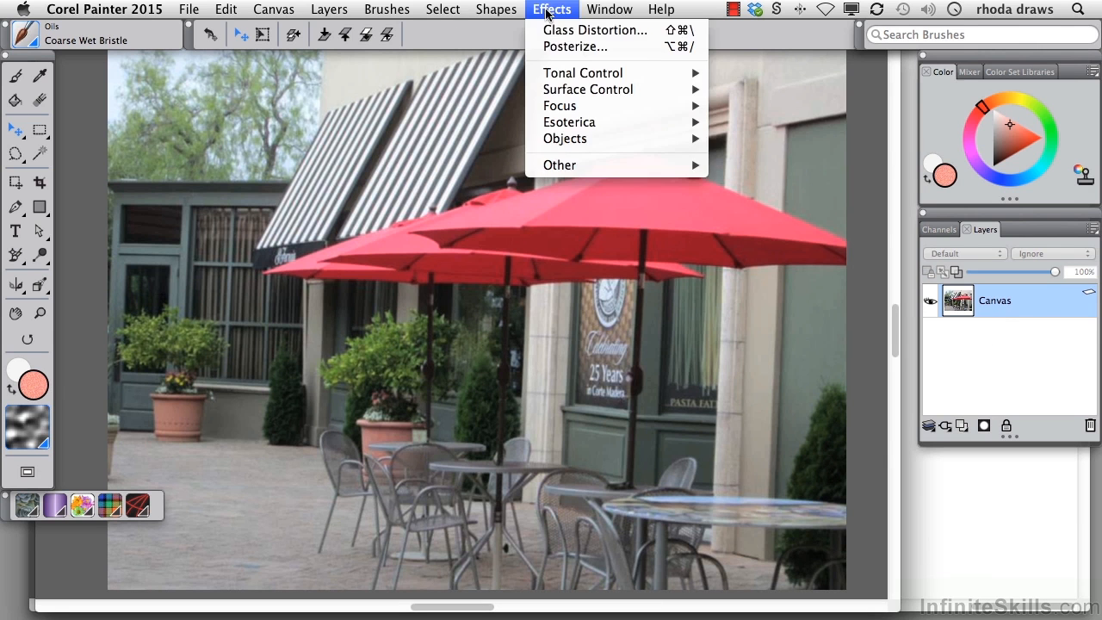
mouse_move(582, 72)
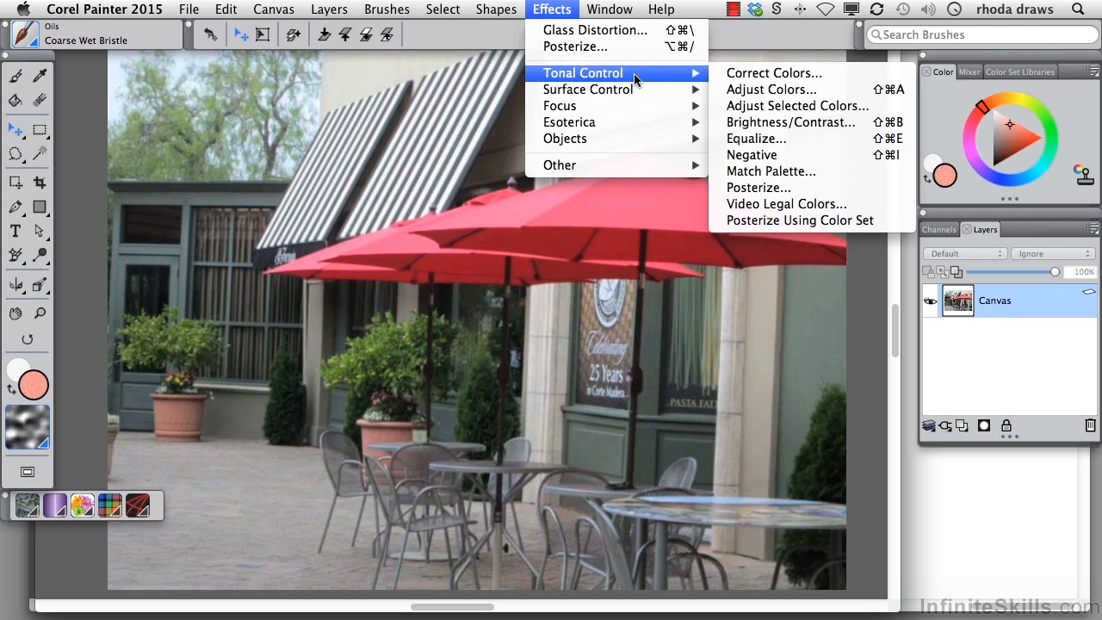
mouse_move(766, 122)
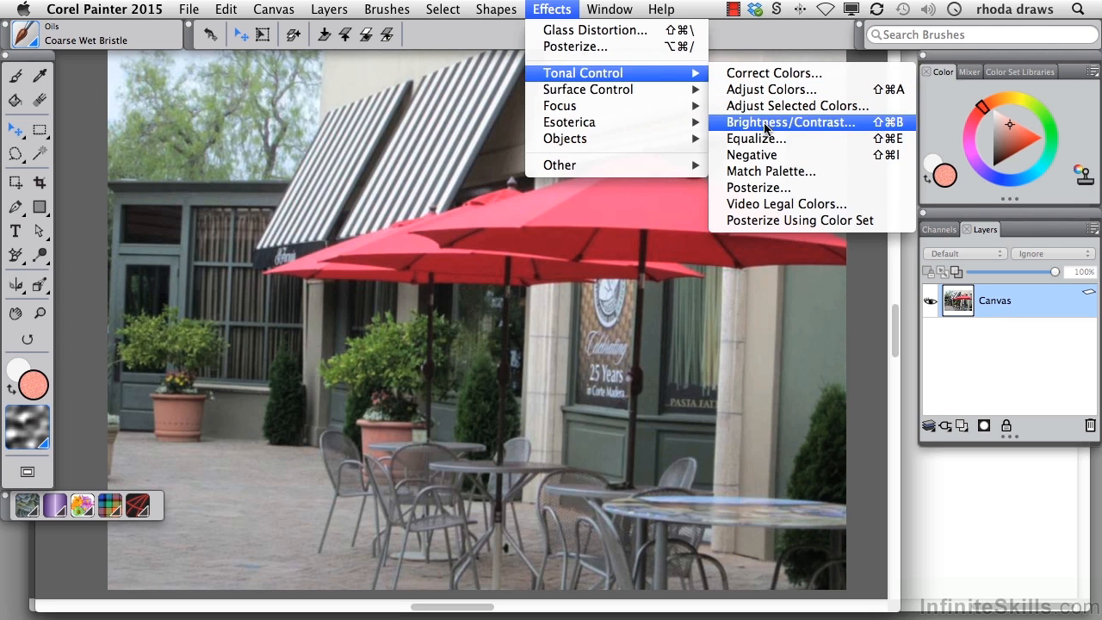
mouse_move(758, 137)
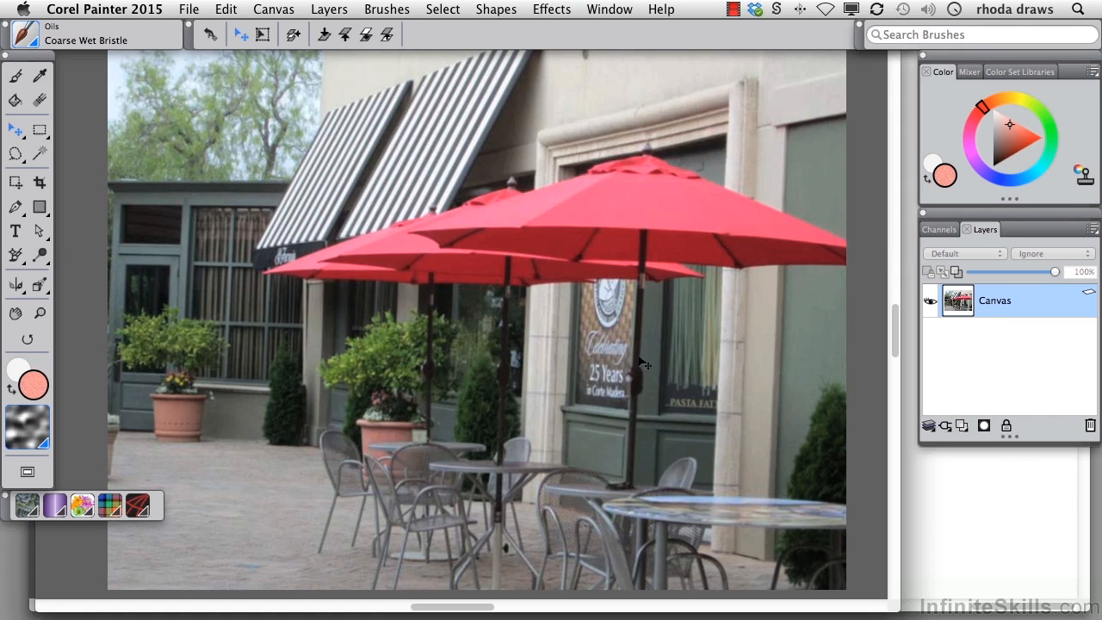
mouse_move(961, 425)
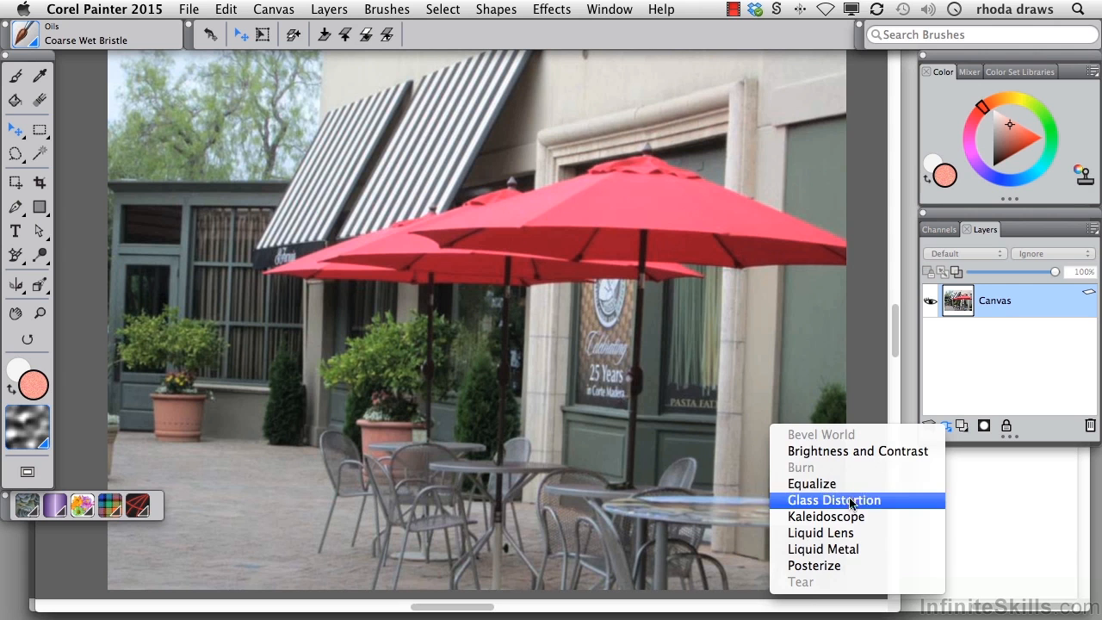
mouse_move(831, 482)
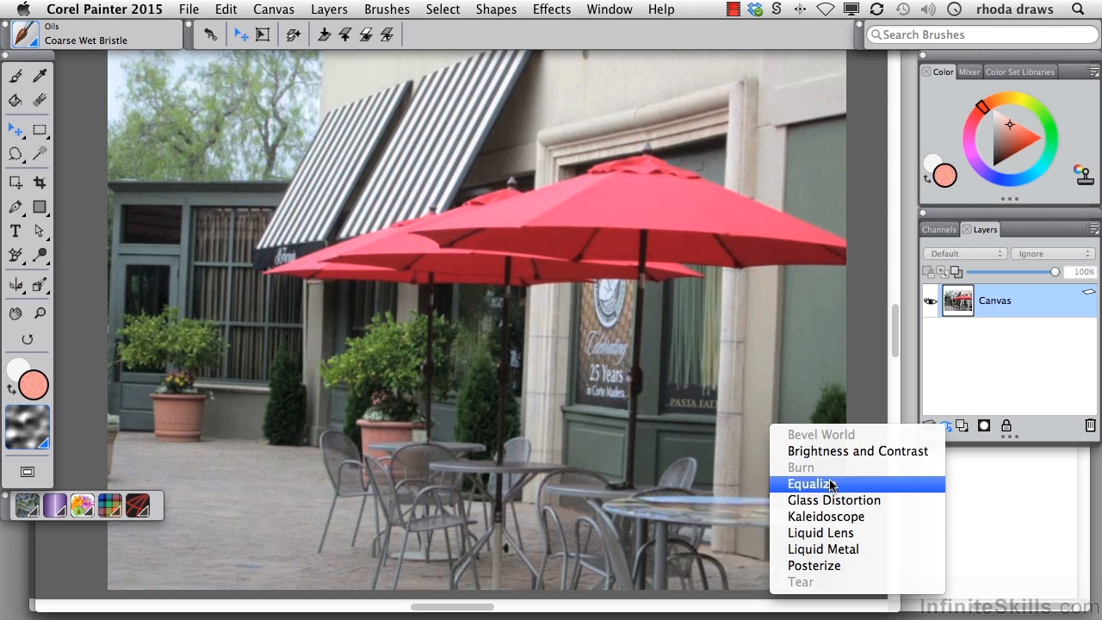
mouse_move(840, 499)
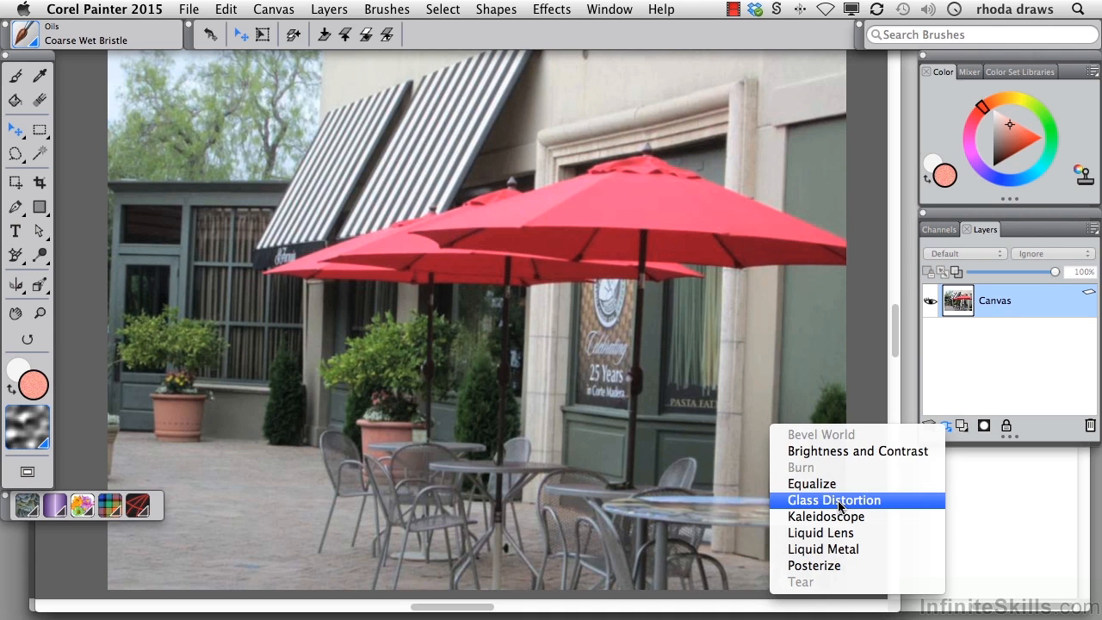
mouse_move(830, 517)
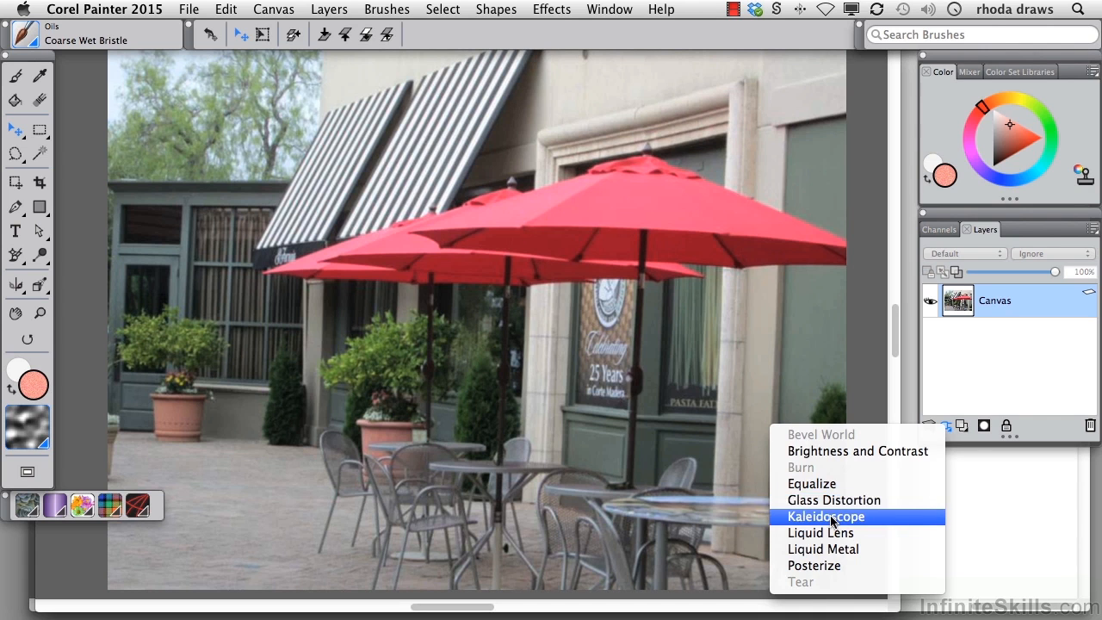
Add a Kaleidoscope dynamic plug-in layer, bringing up its size settings
click(825, 517)
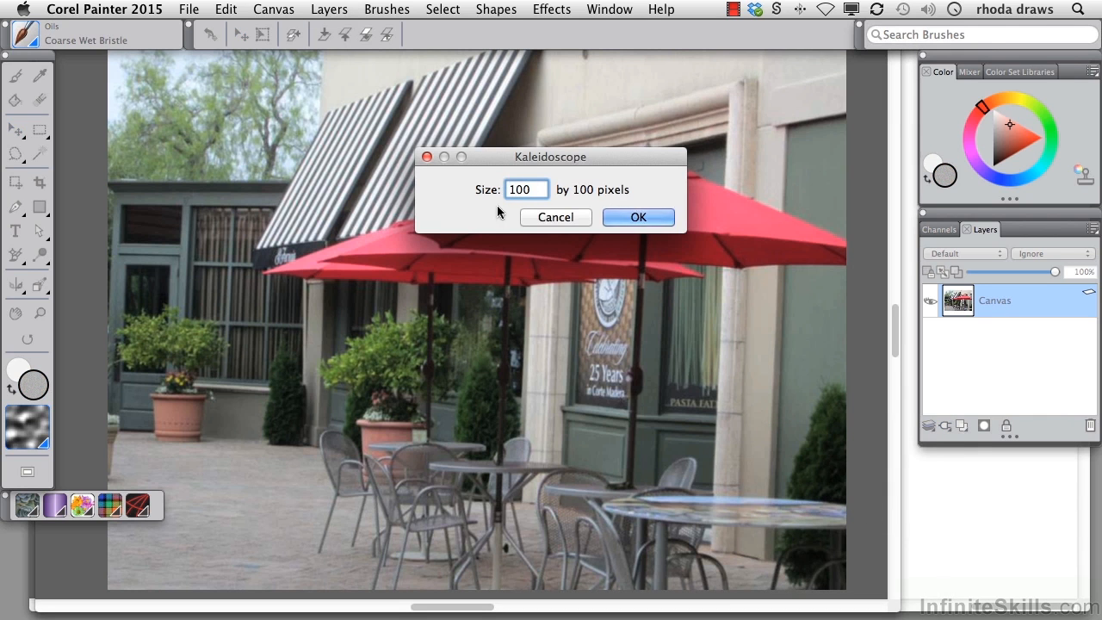
Create the Kaleidoscope 1 layer with a size of 200 pixels
text(200)
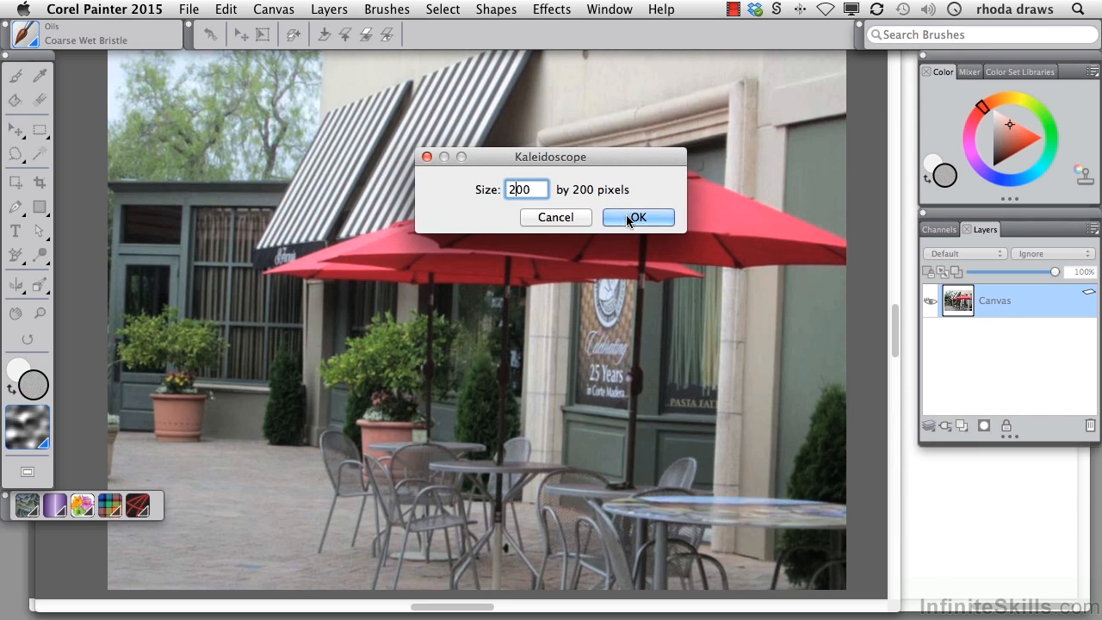
click(638, 217)
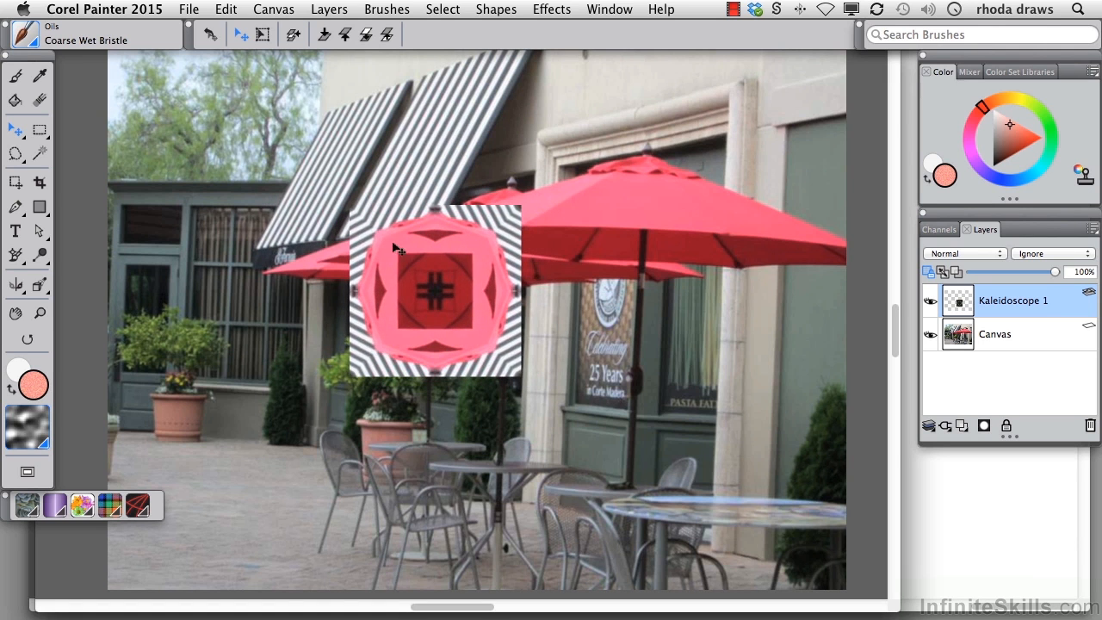
mouse_move(523, 312)
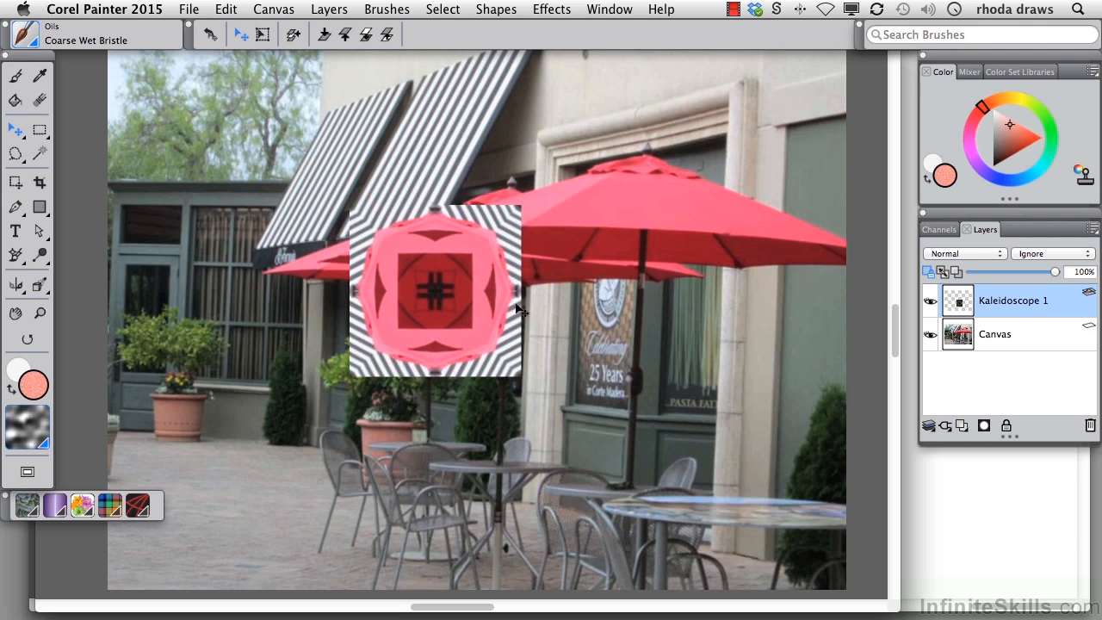
mouse_move(461, 356)
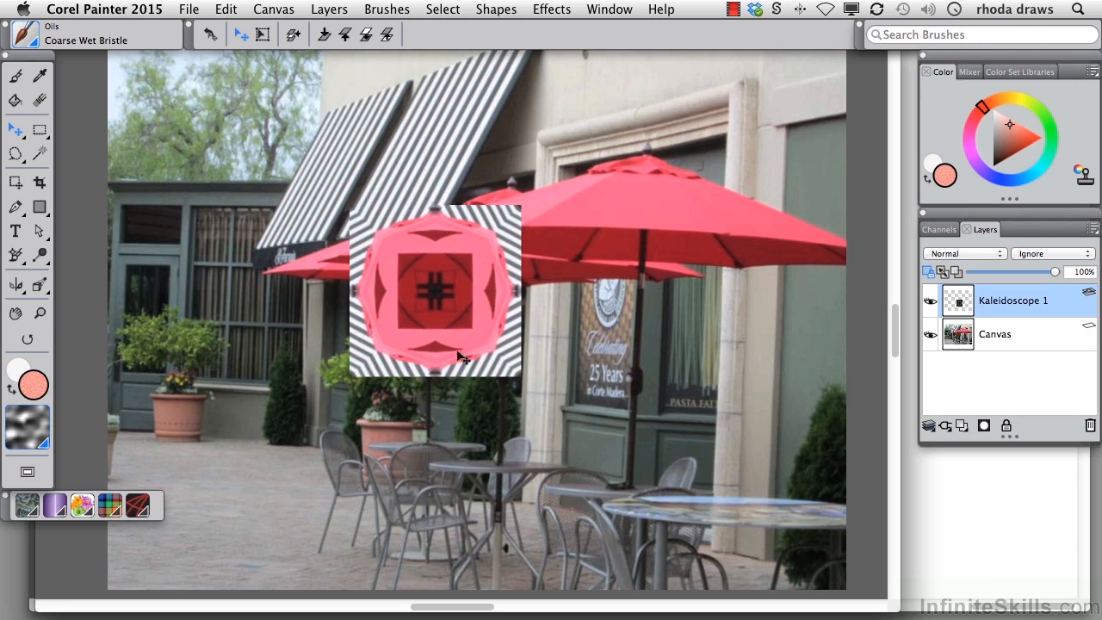
mouse_move(493, 267)
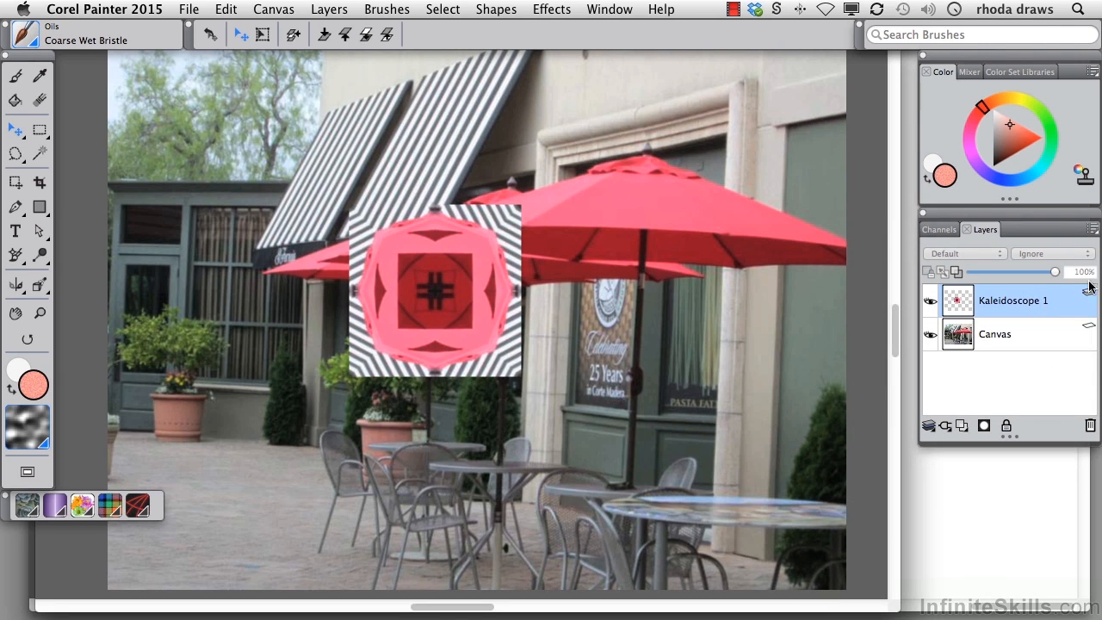
Move the kaleidoscope square onto the large umbrella, then delete the Kaleidoscope 1 layer
drag(434, 293, 603, 228)
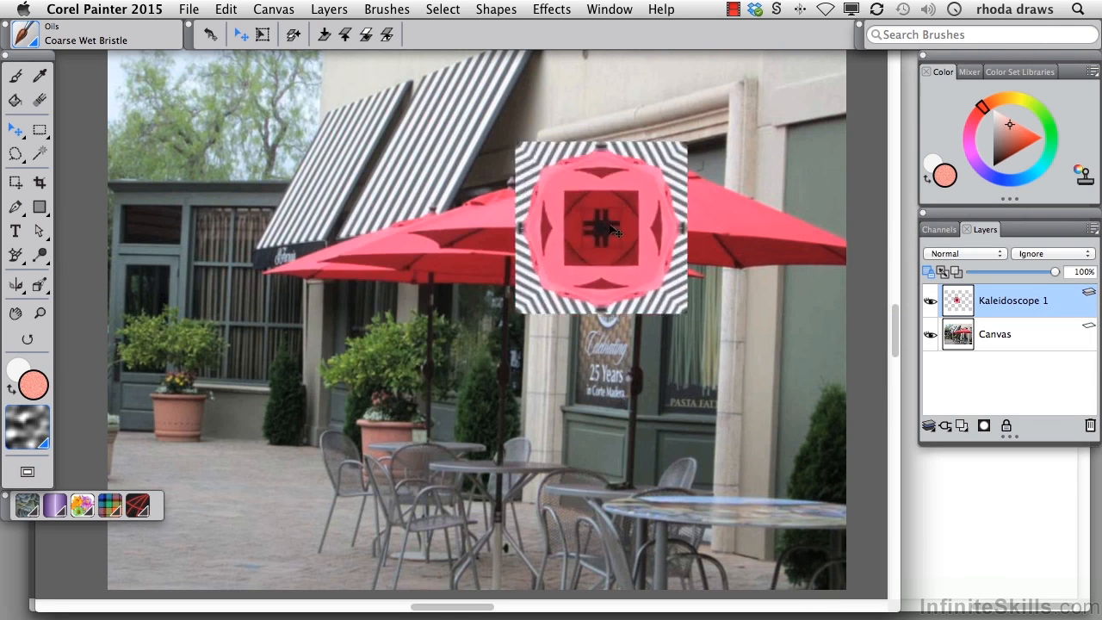
drag(600, 227, 645, 176)
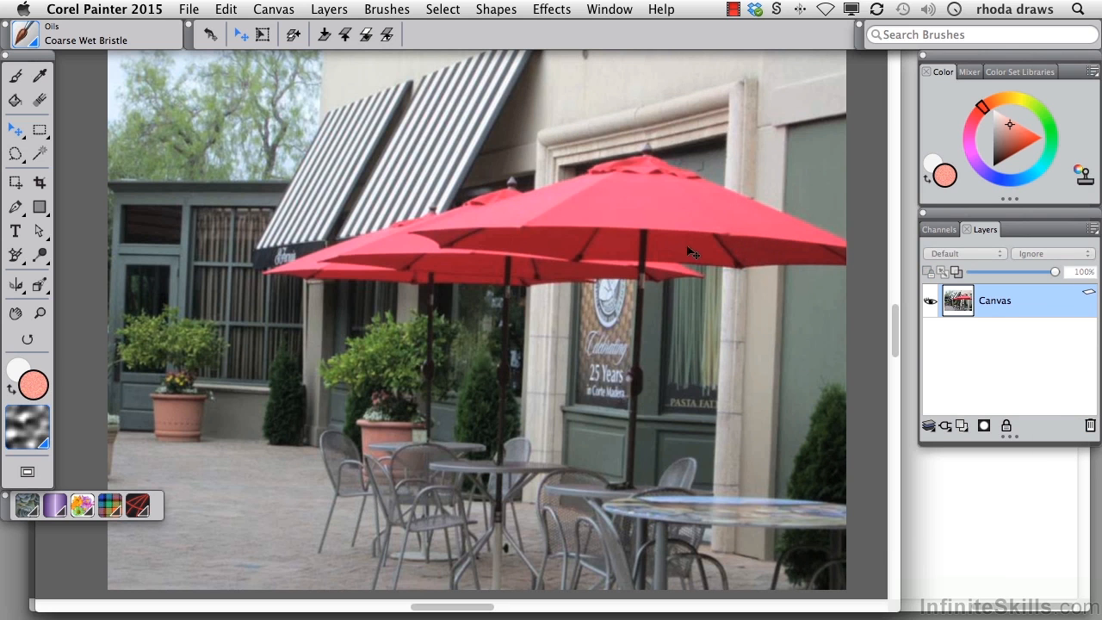
mouse_move(806, 114)
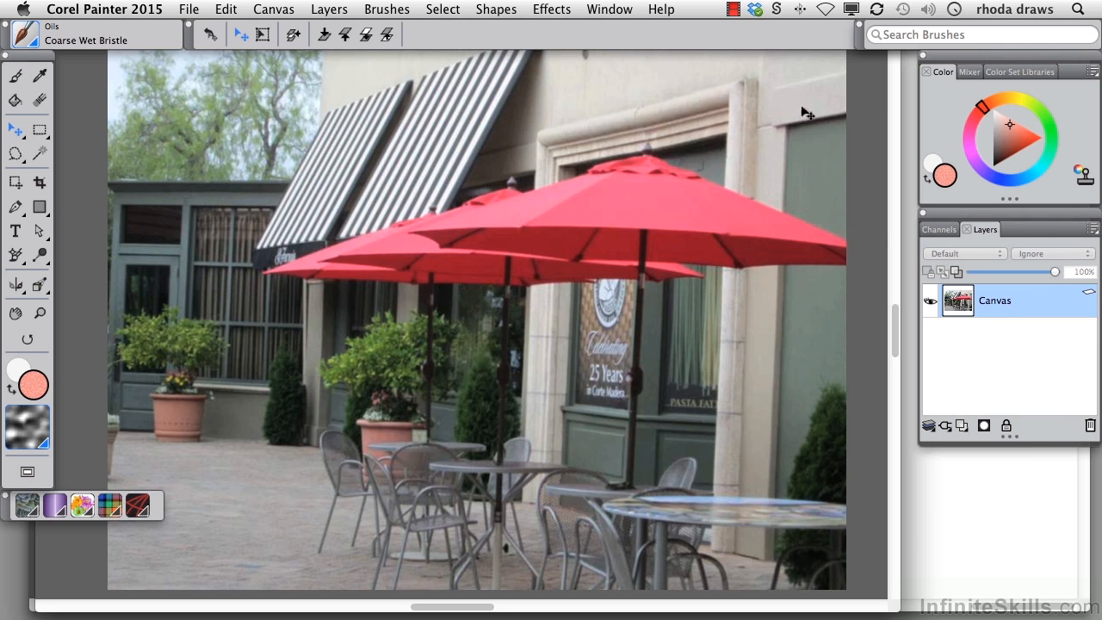
mouse_move(946, 427)
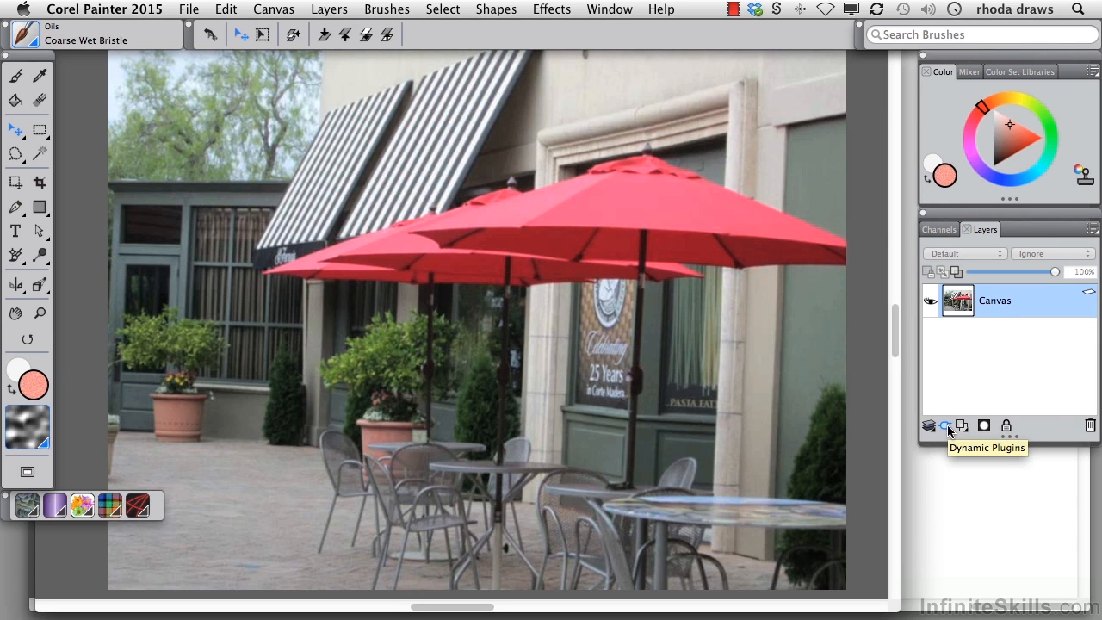
mouse_move(16, 286)
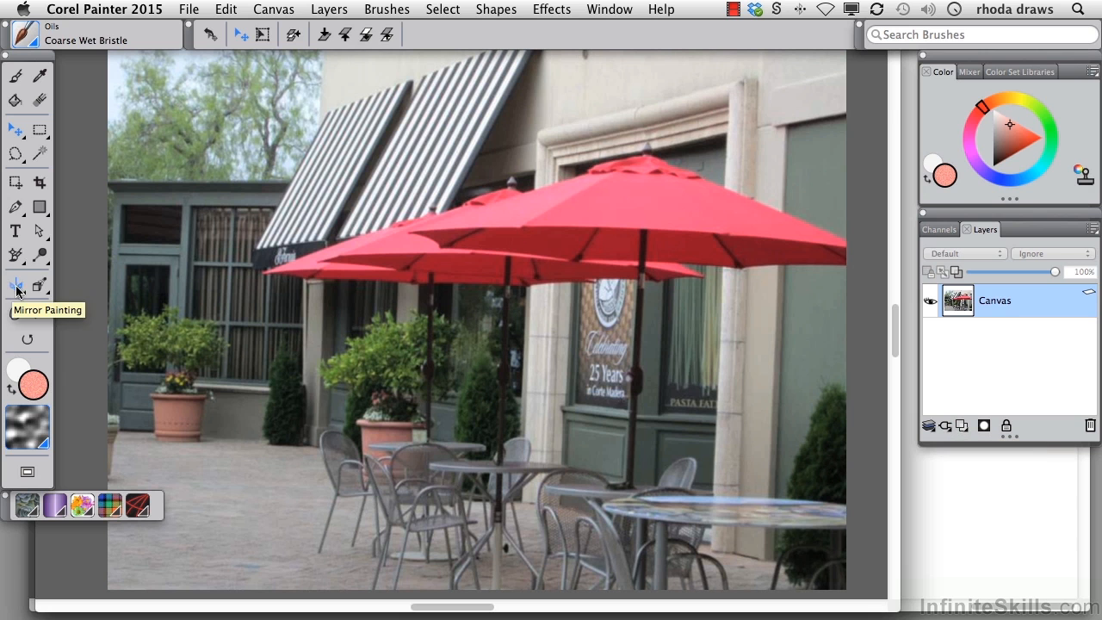
Paint kaleidoscope-style mirrored strokes in yellow, blue and pink across the photo
click(14, 286)
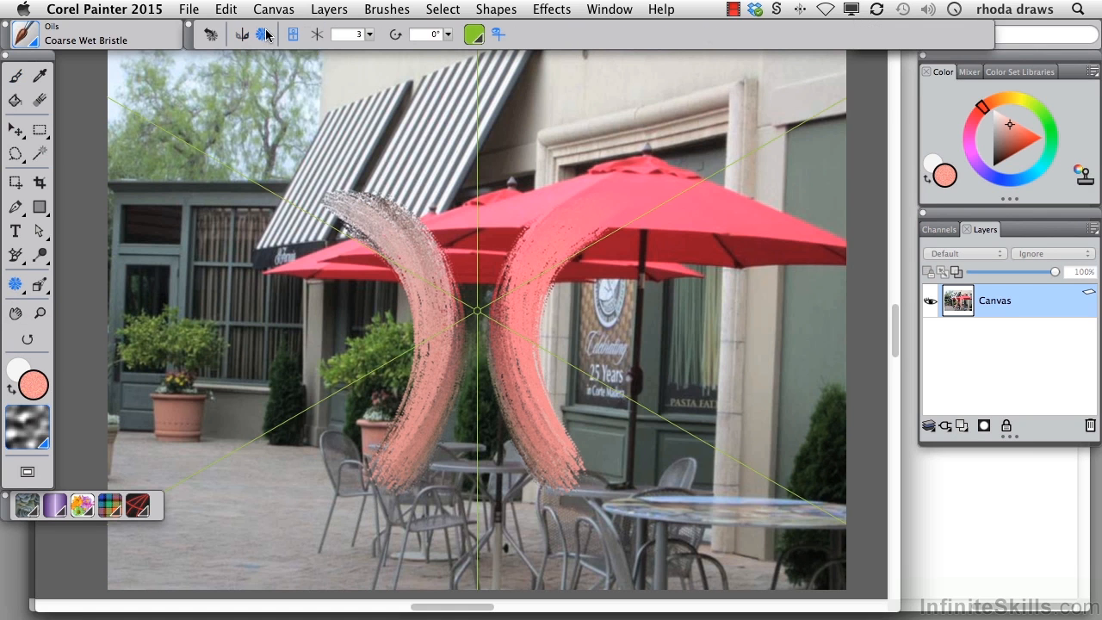
mouse_move(542, 283)
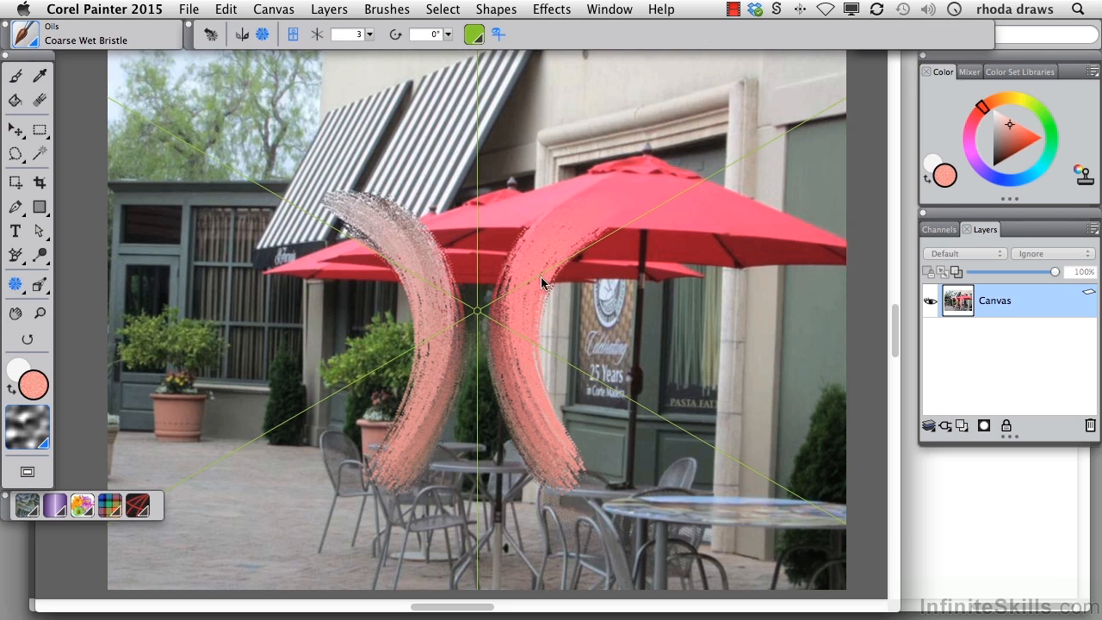
mouse_move(534, 233)
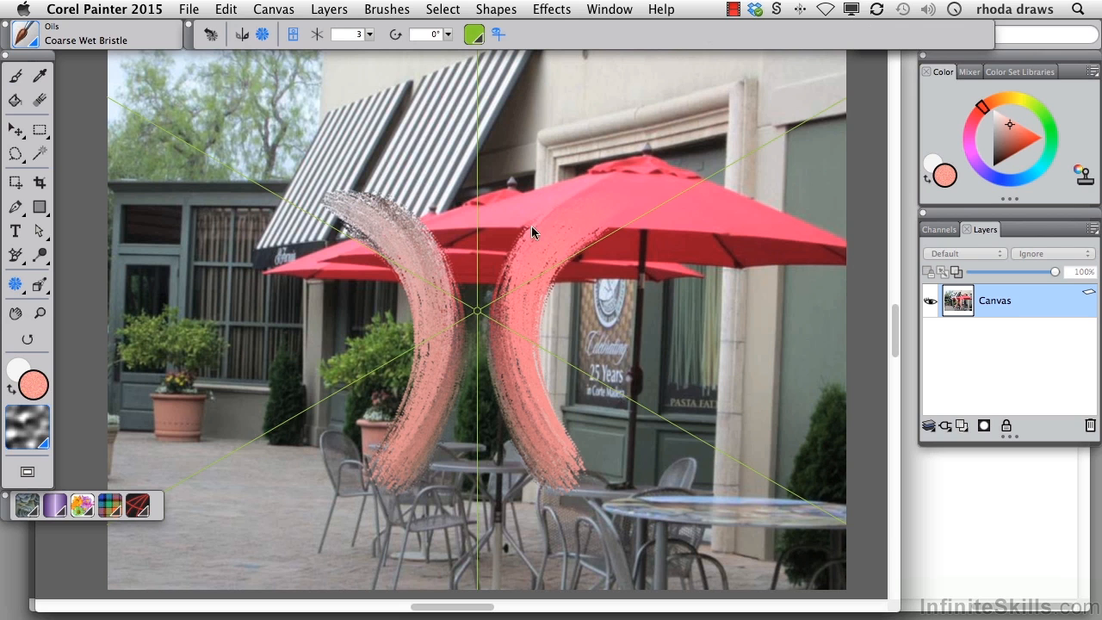
mouse_move(995, 186)
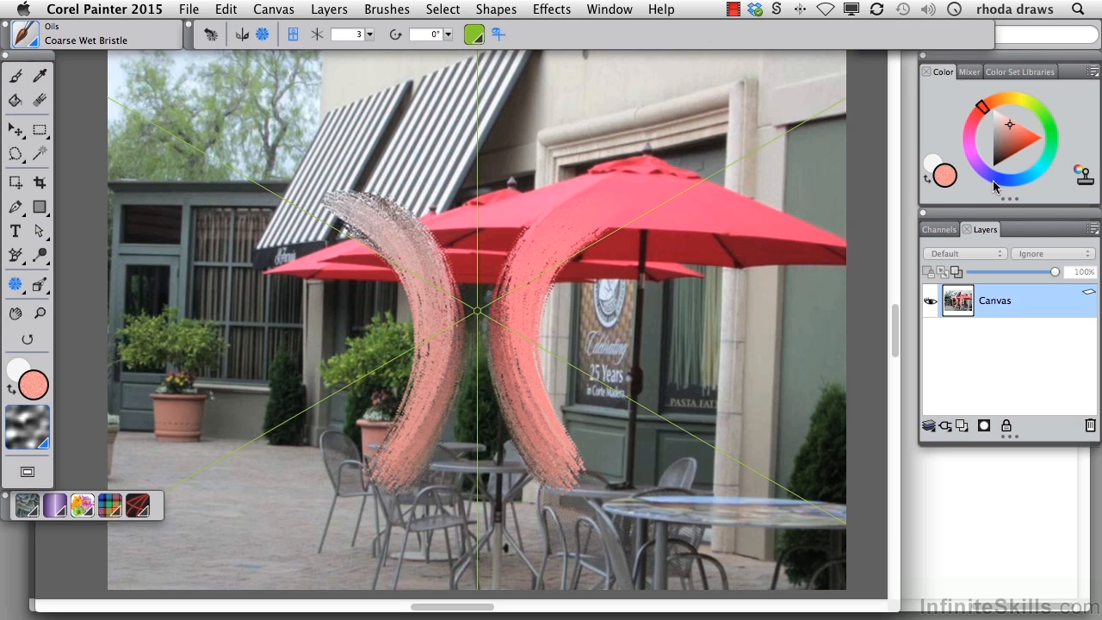
click(1019, 142)
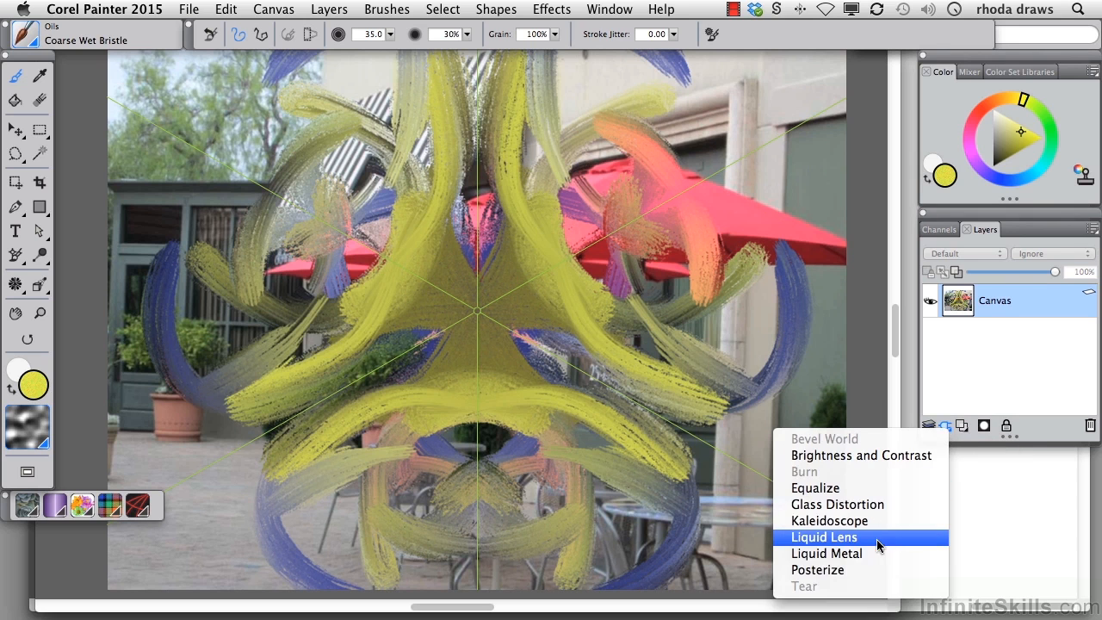
mouse_move(875, 555)
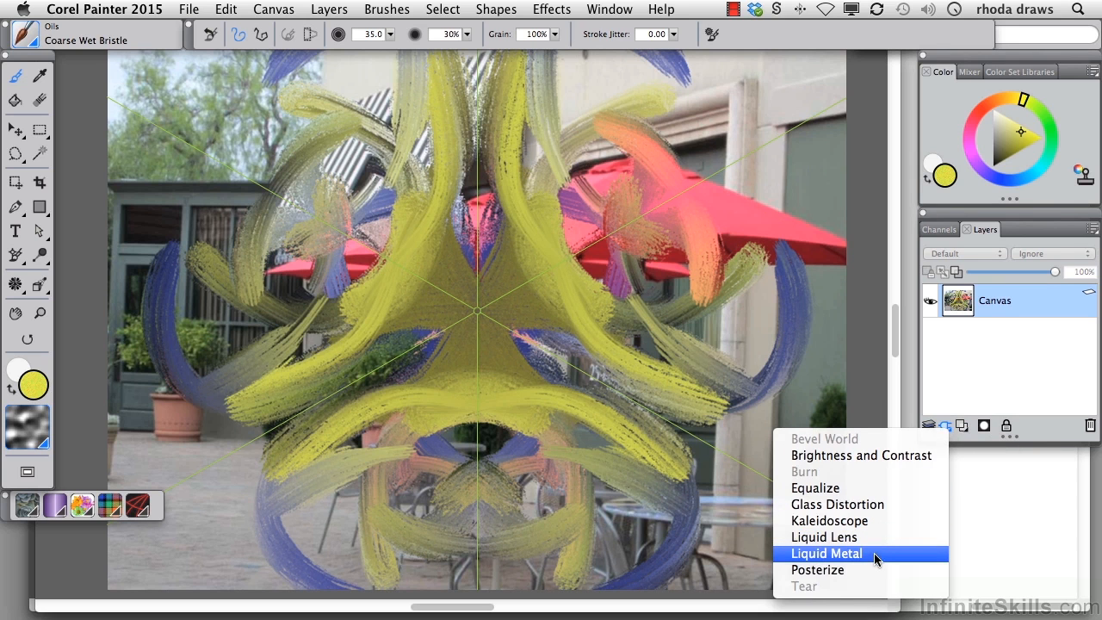